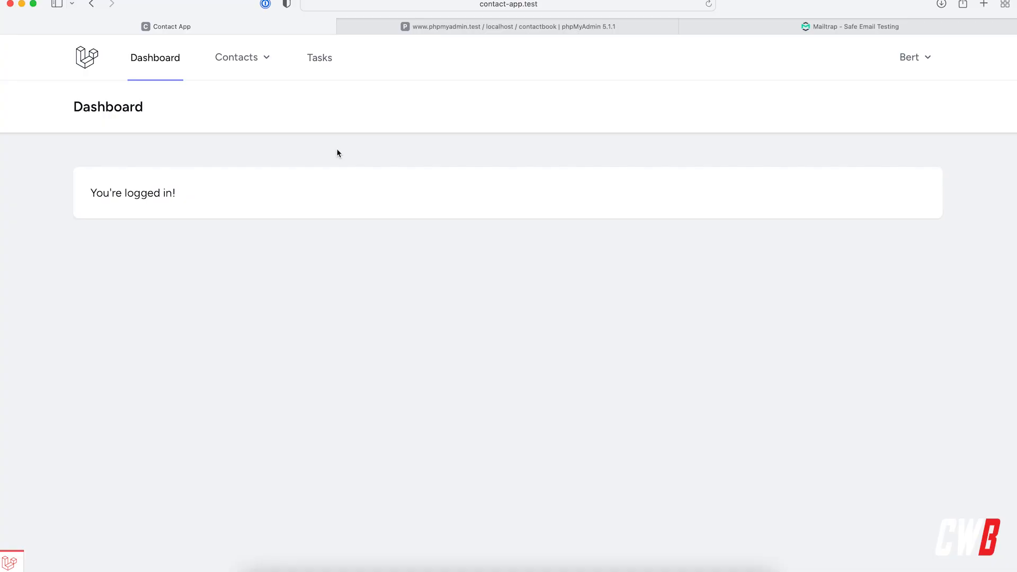
# Step: Browse the contact app's Tasks page, then the People contacts list, in Safari
pyautogui.click(319, 57)
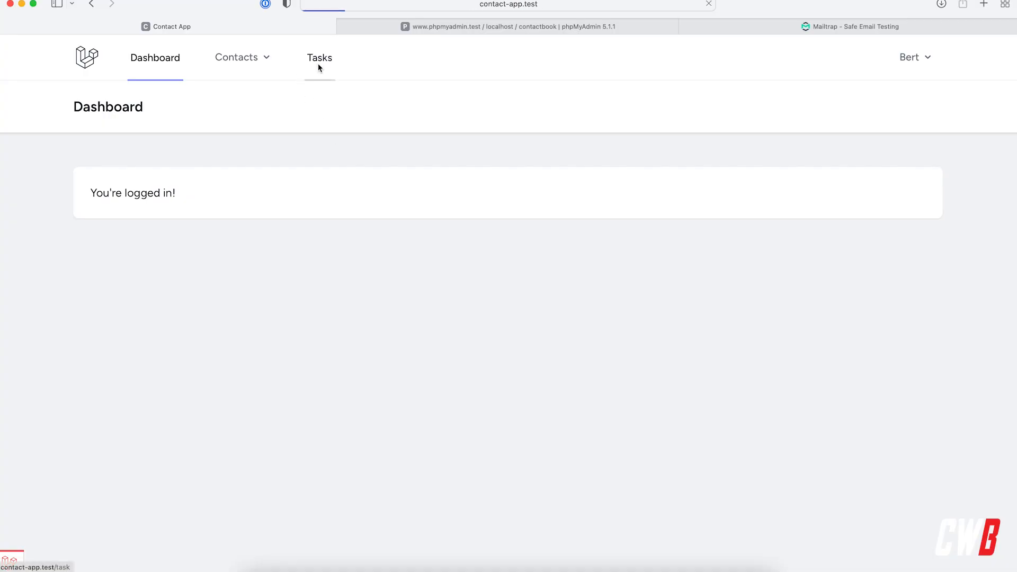
pyautogui.click(319, 57)
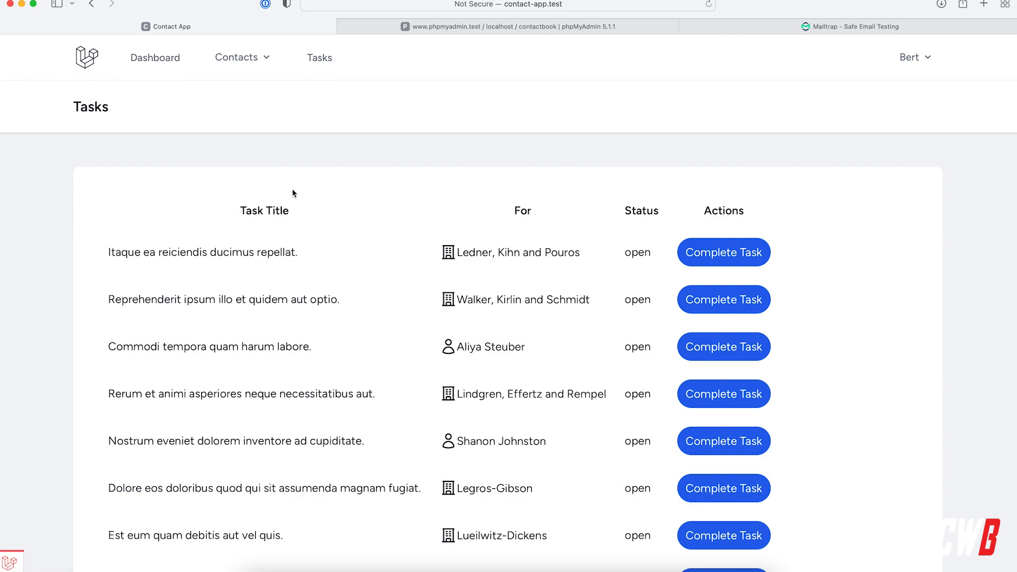
pyautogui.moveTo(264, 63)
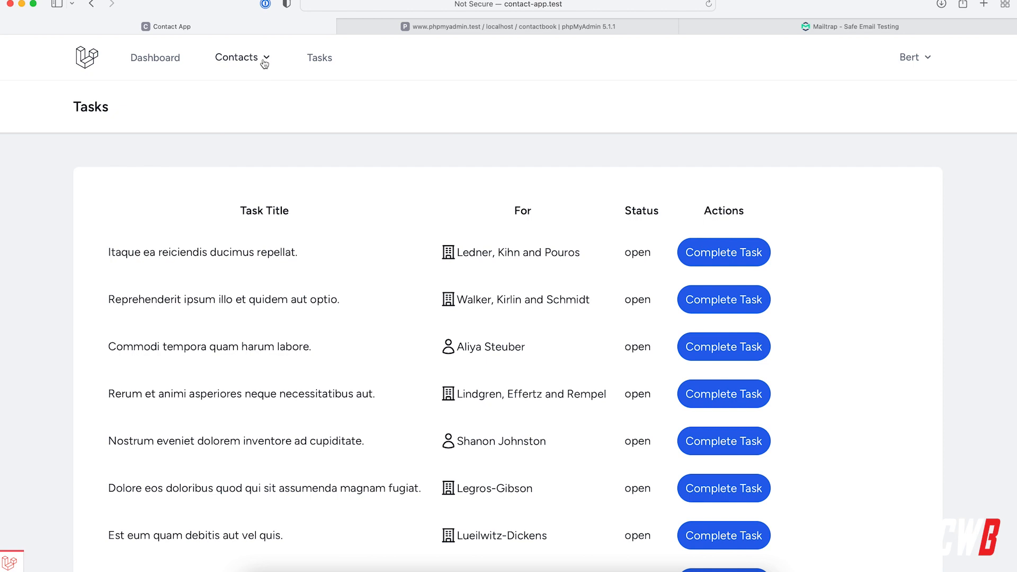
pyautogui.click(237, 57)
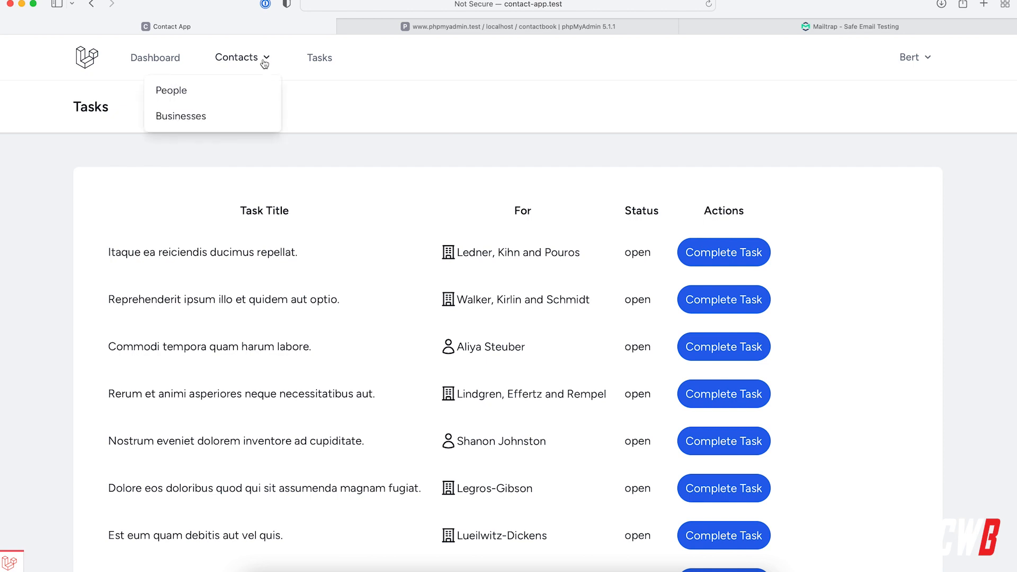
pyautogui.click(171, 90)
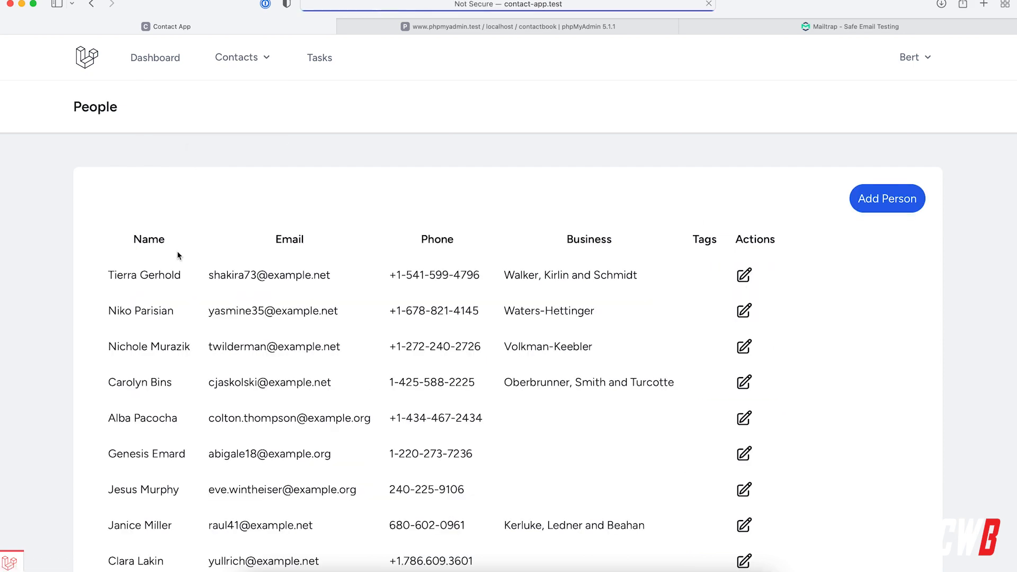
pyautogui.click(744, 275)
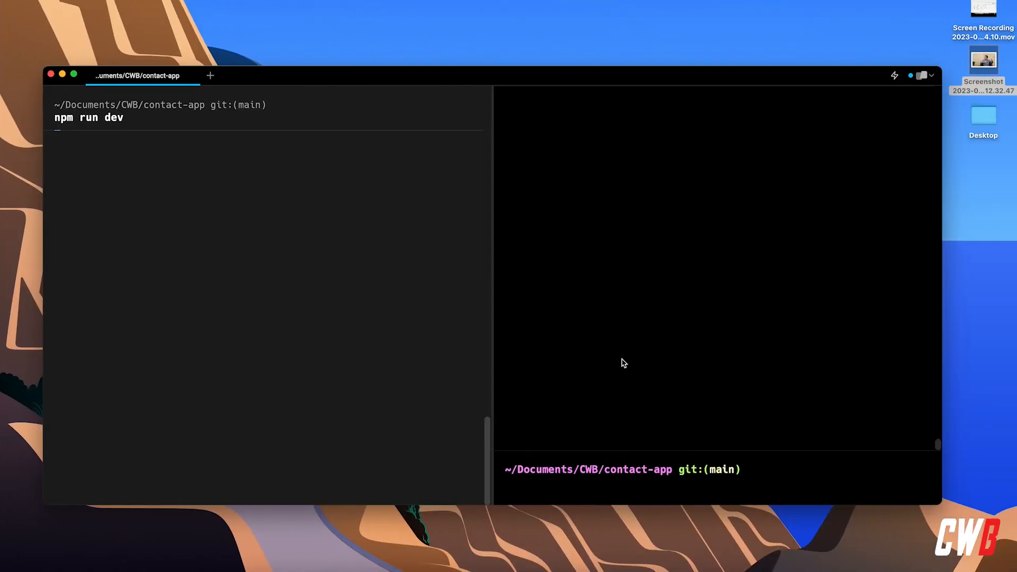
# Step: Type 'php artisan mk' in the contact-app project's Terminal pane
pyautogui.write('php artisan mk')
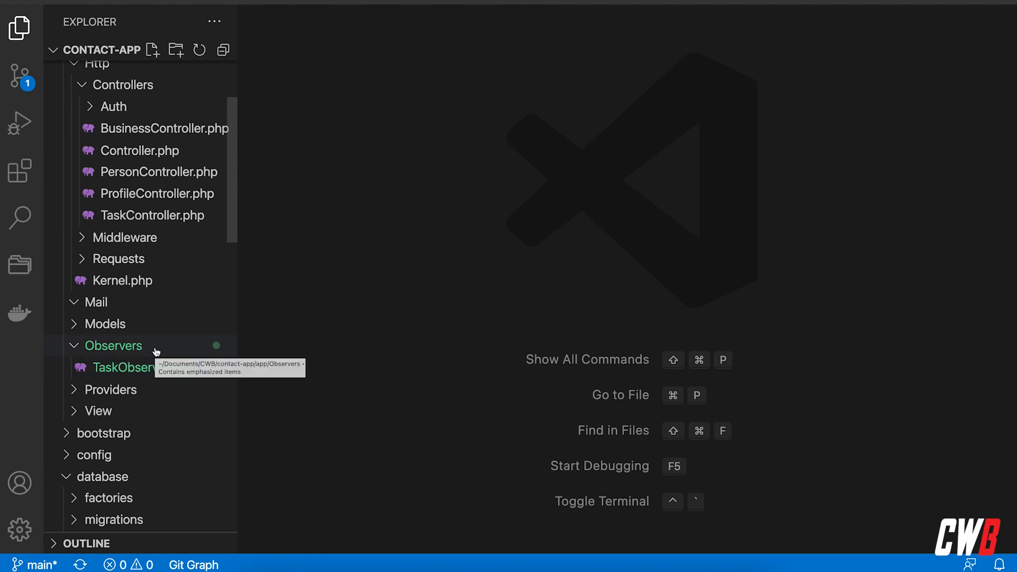
# Step: Open TaskObserver.php at its created() handler and expand the Providers folder
pyautogui.click(125, 368)
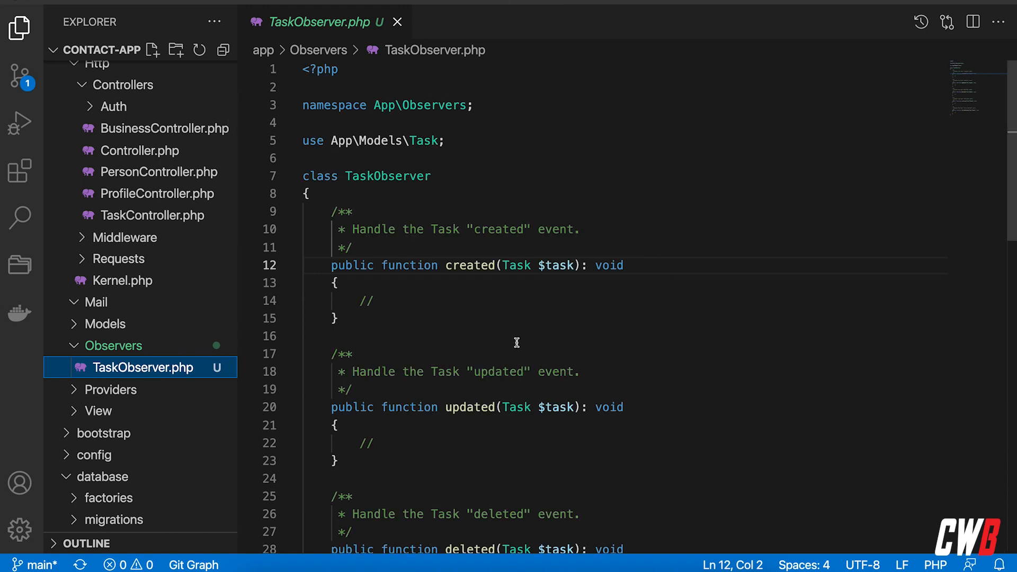
pyautogui.click(375, 301)
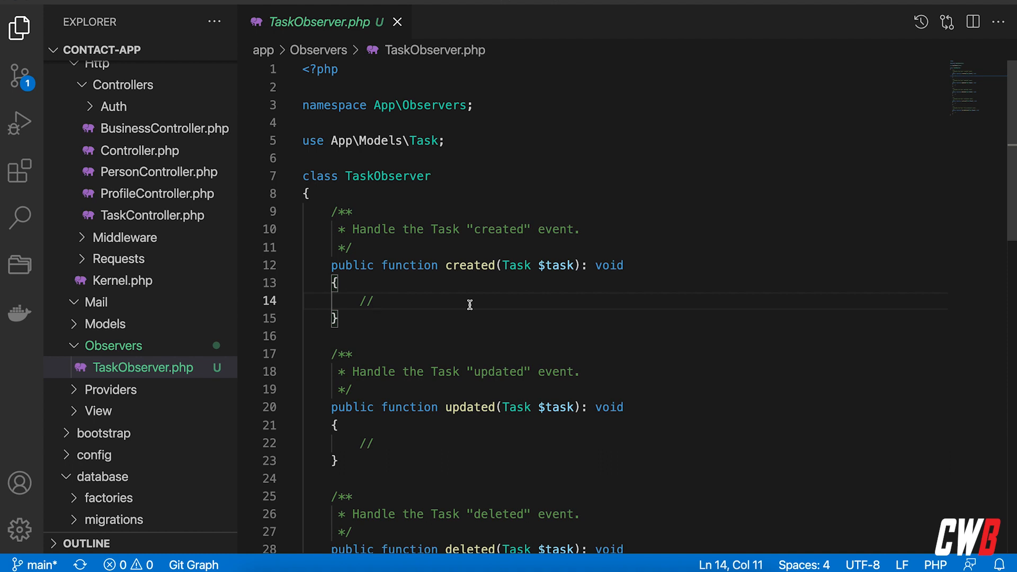
pyautogui.click(111, 389)
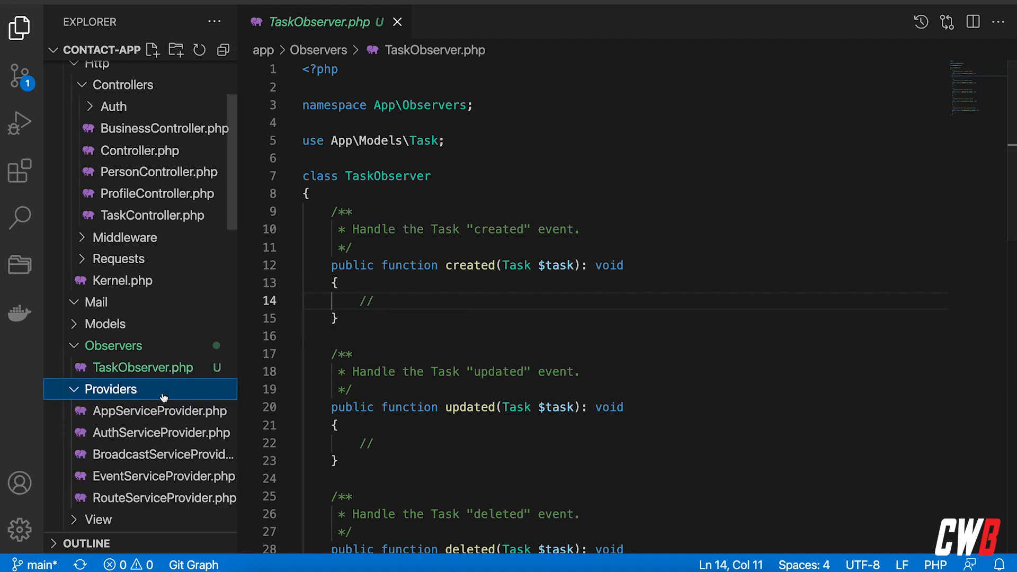
pyautogui.scroll(-3)
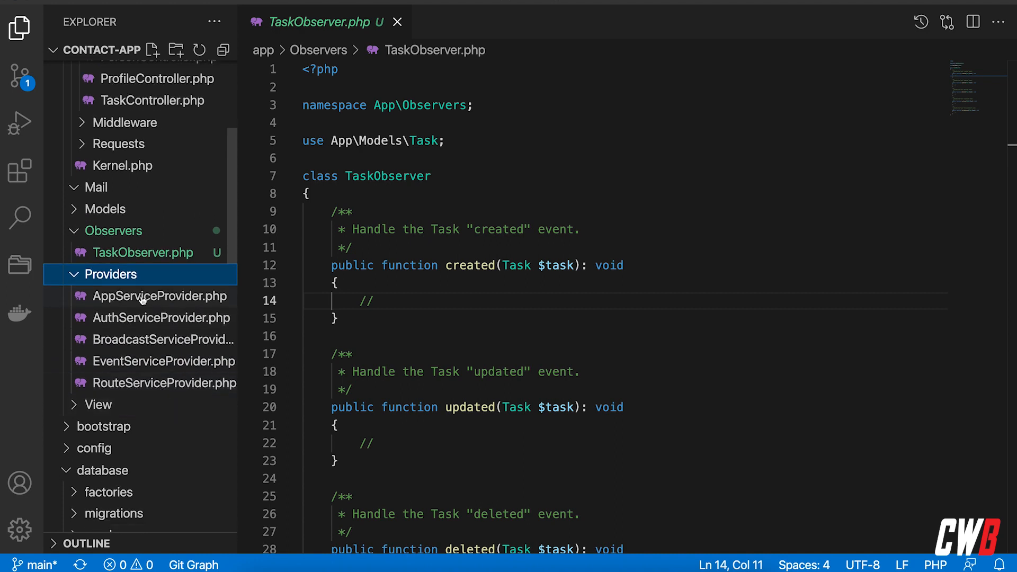
pyautogui.moveTo(149, 294)
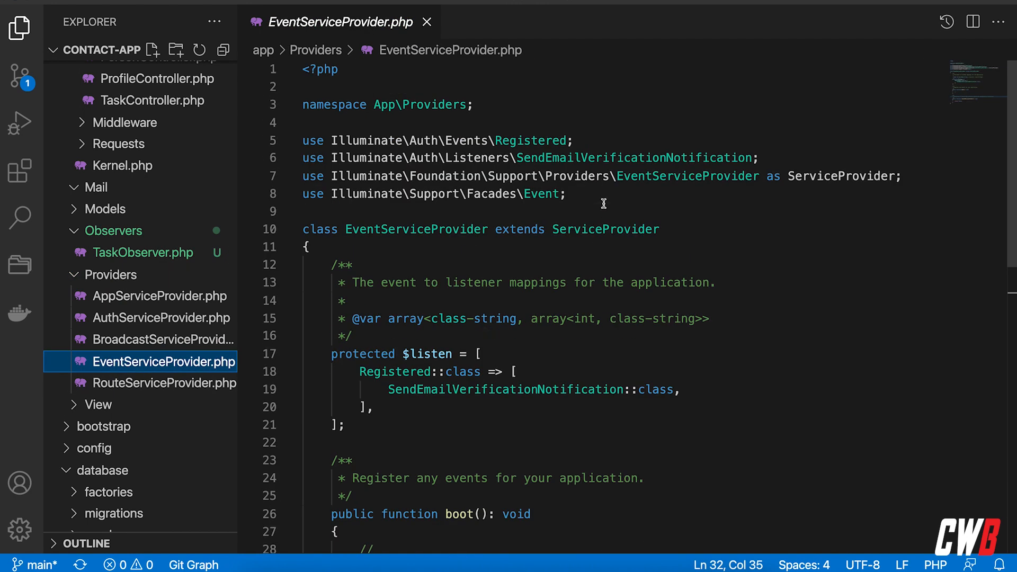
# Step: Import App\Models\Task and App\Observers\TaskObserver in EventServiceProvider.php
pyautogui.write('use')
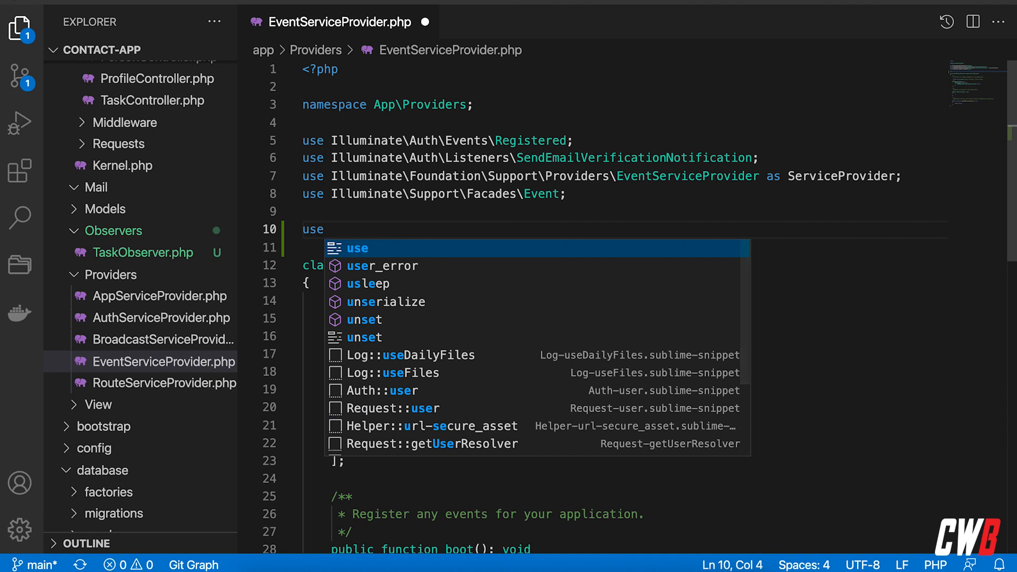
pyautogui.write('App\\Mdoels')
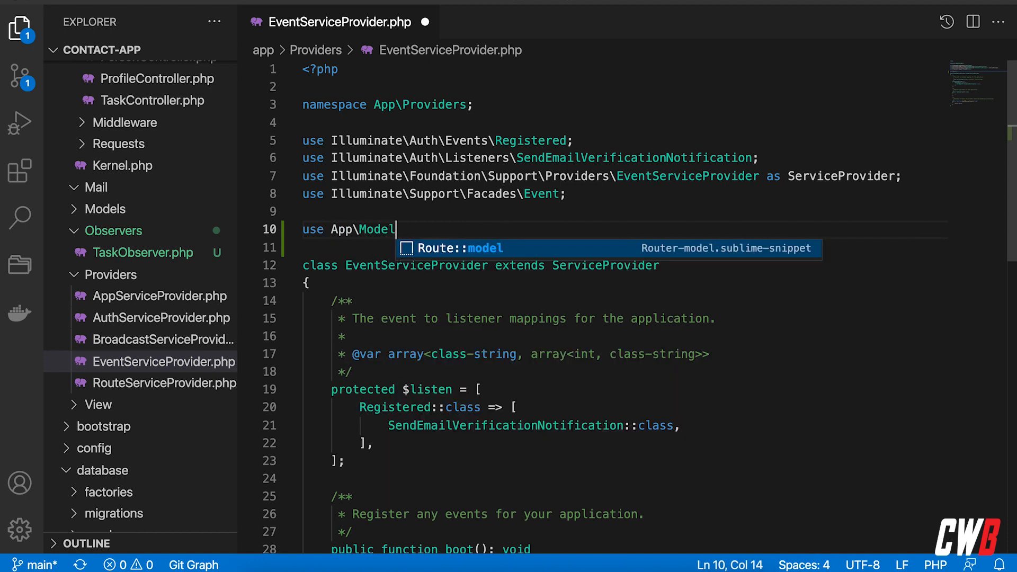
pyautogui.write('s\\')
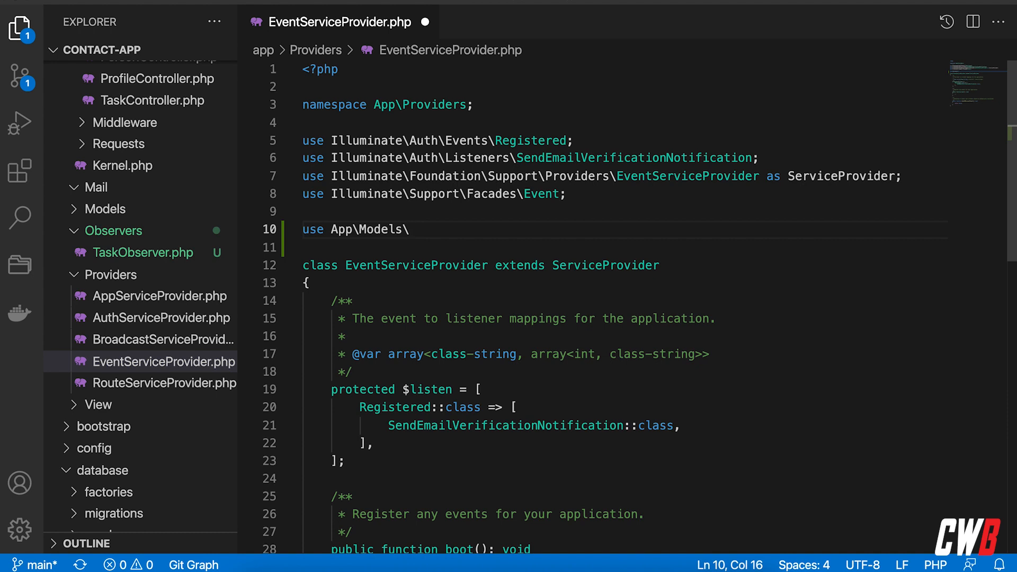
pyautogui.write('Task;')
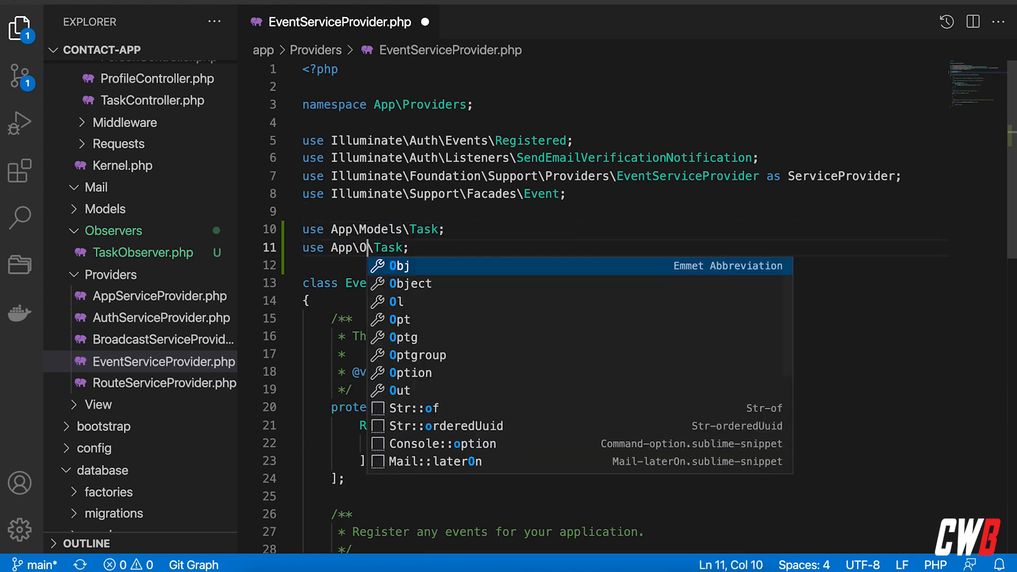
pyautogui.write('be')
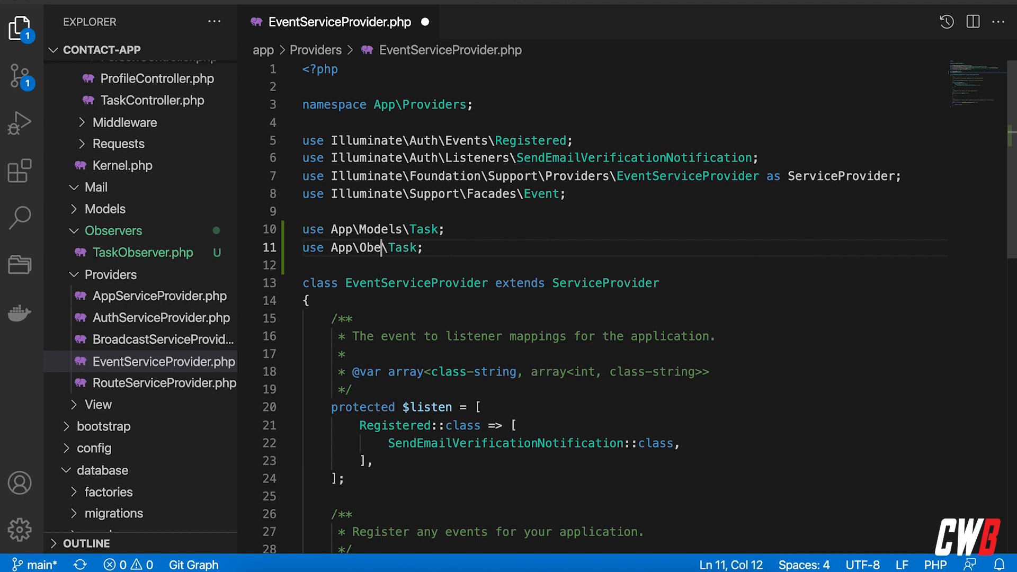
pyautogui.write('rvers')
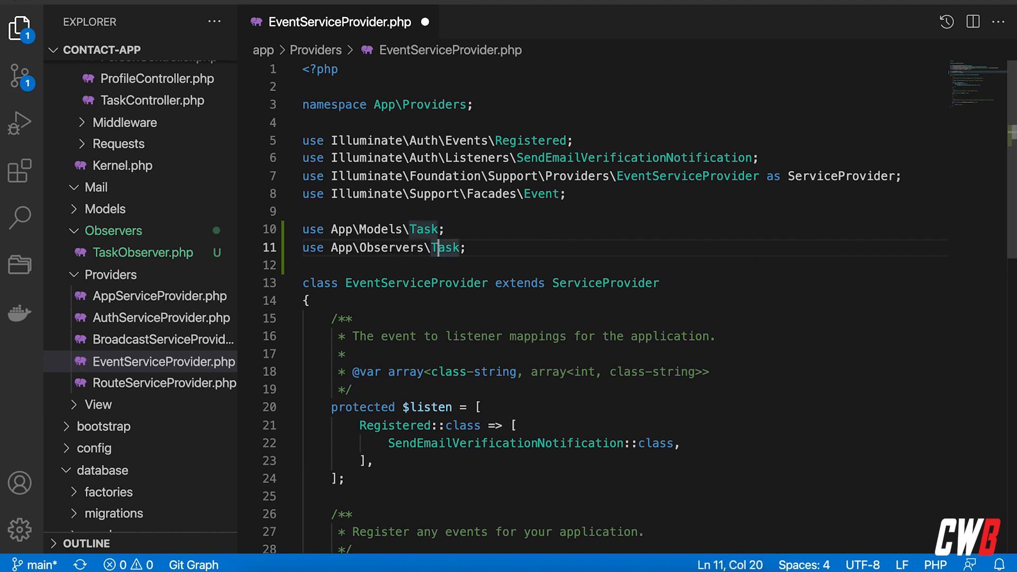
pyautogui.write('Observe')
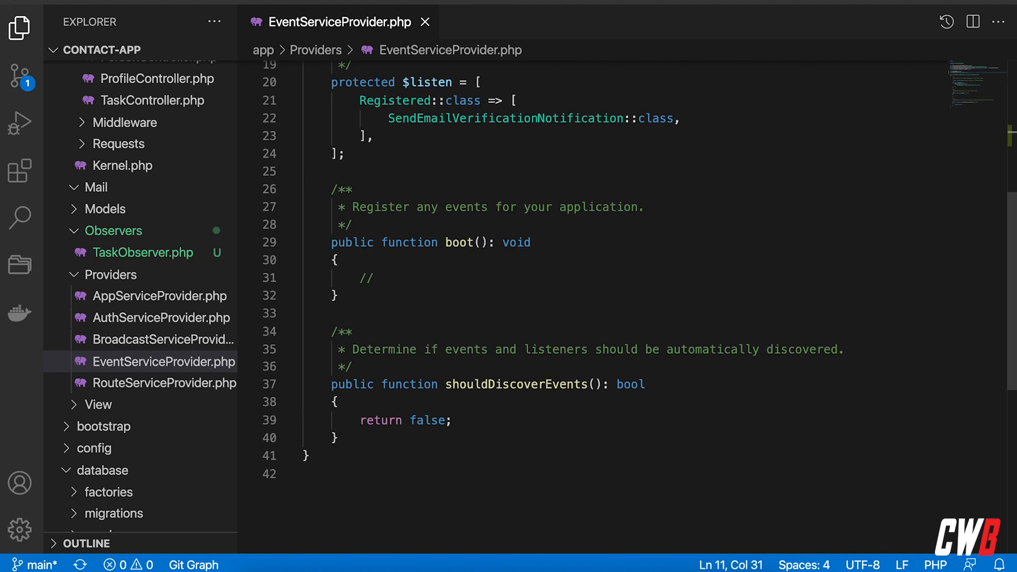
# Step: Add Task::observe(TaskObserver::class) to the boot method and save the file
pyautogui.press('Enter')
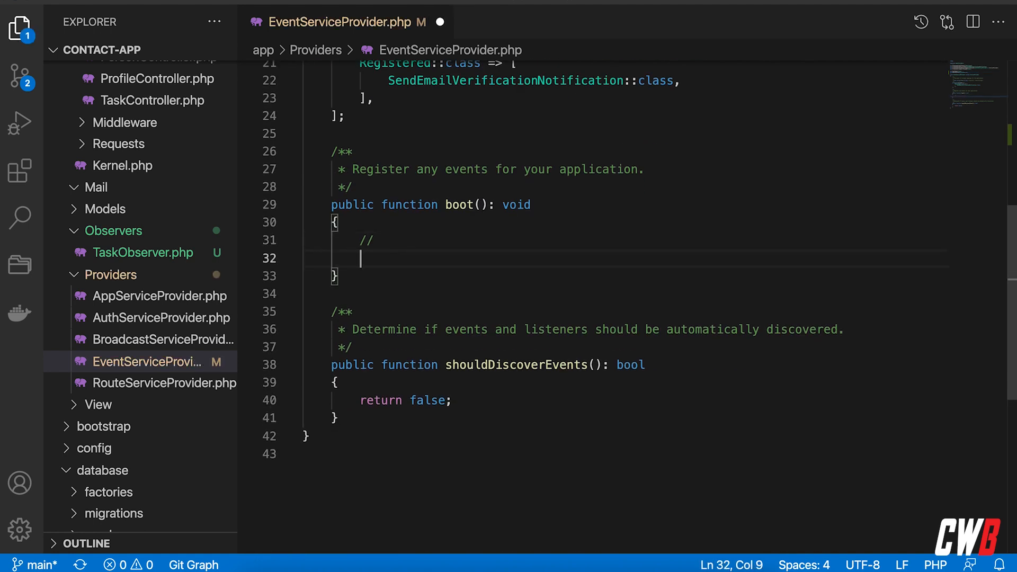
pyautogui.write('task')
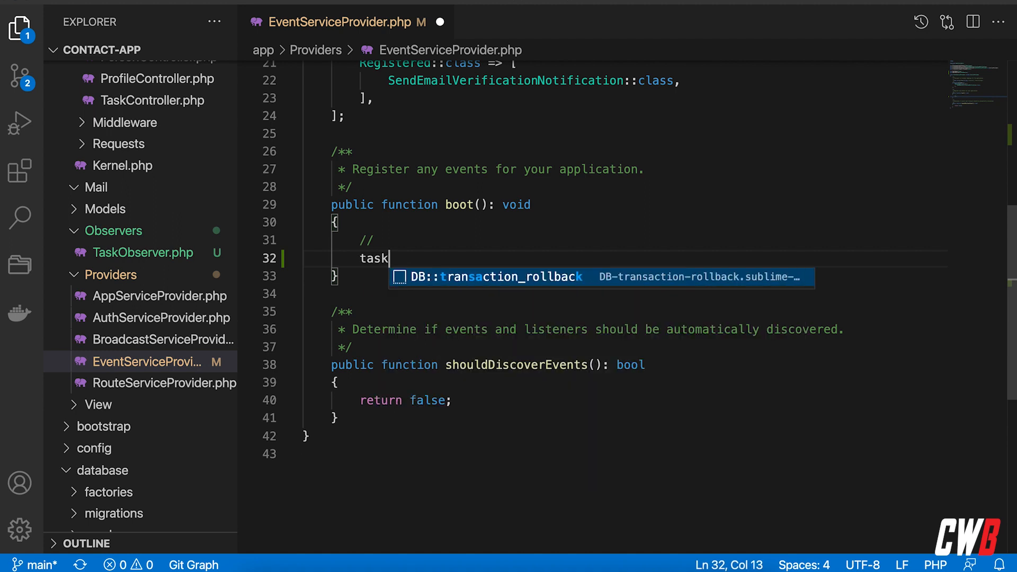
pyautogui.write('Task::')
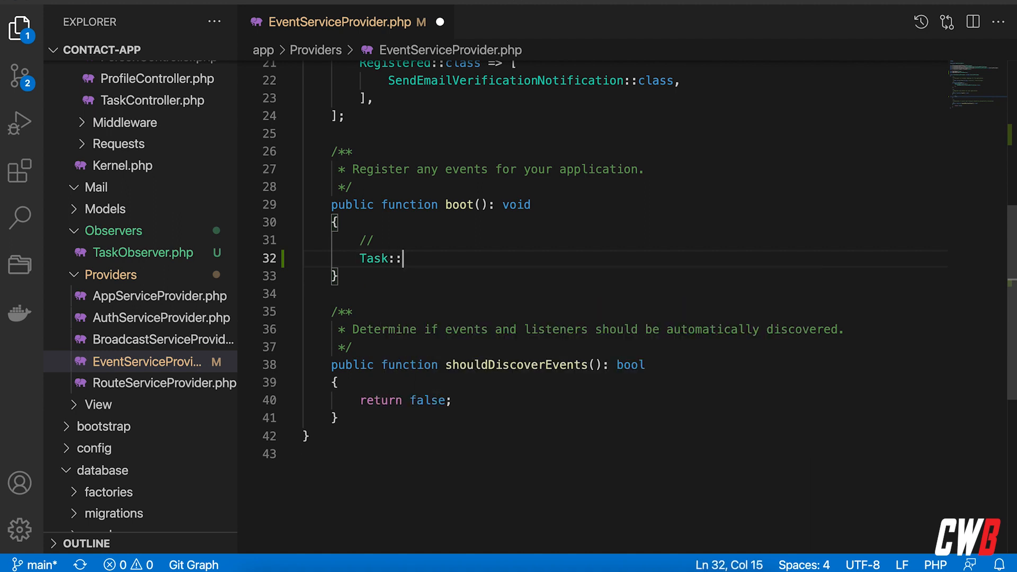
pyautogui.write("observe('")
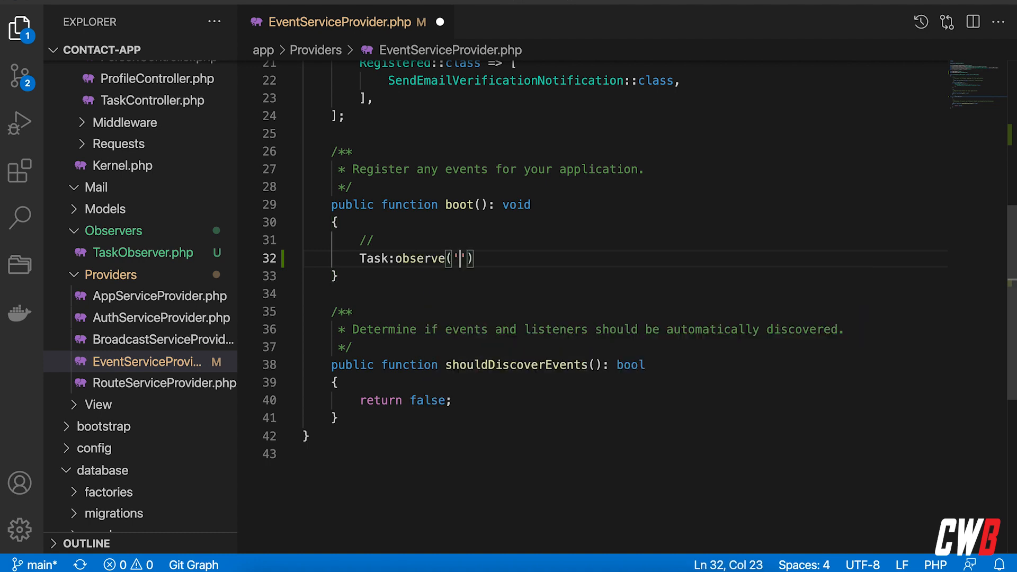
pyautogui.write('TaskObserver::c')
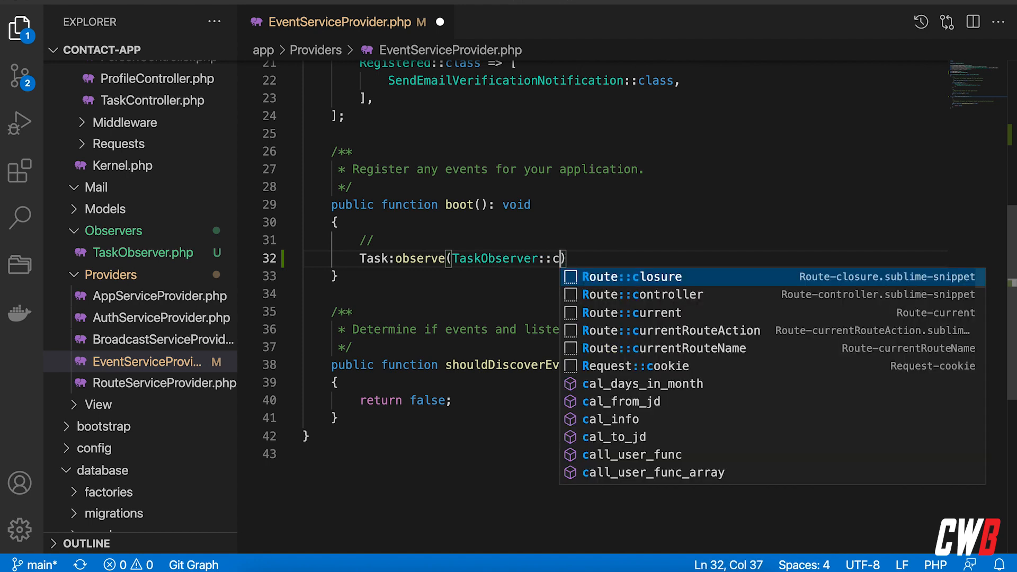
pyautogui.write('lass')
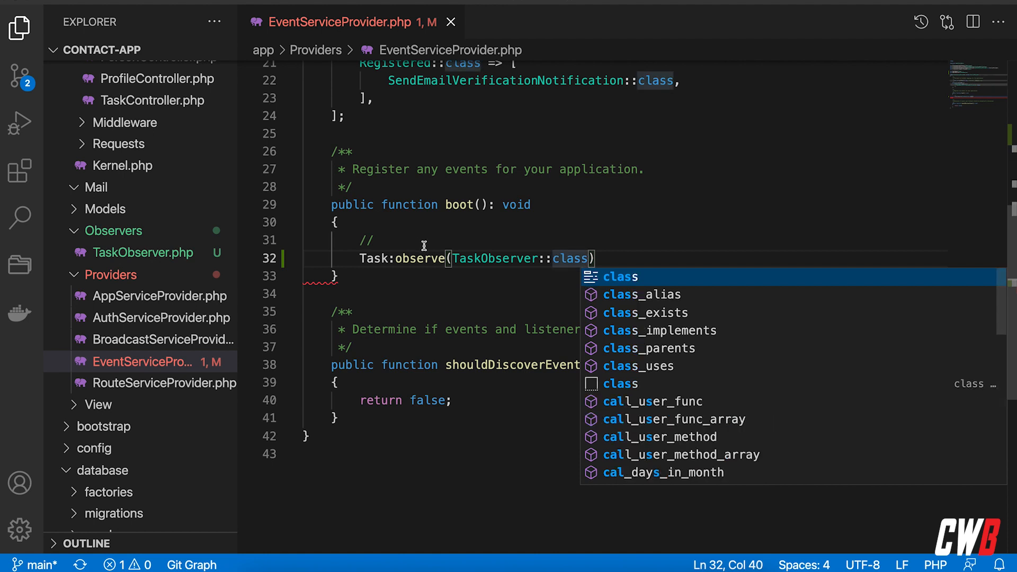
pyautogui.write(';')
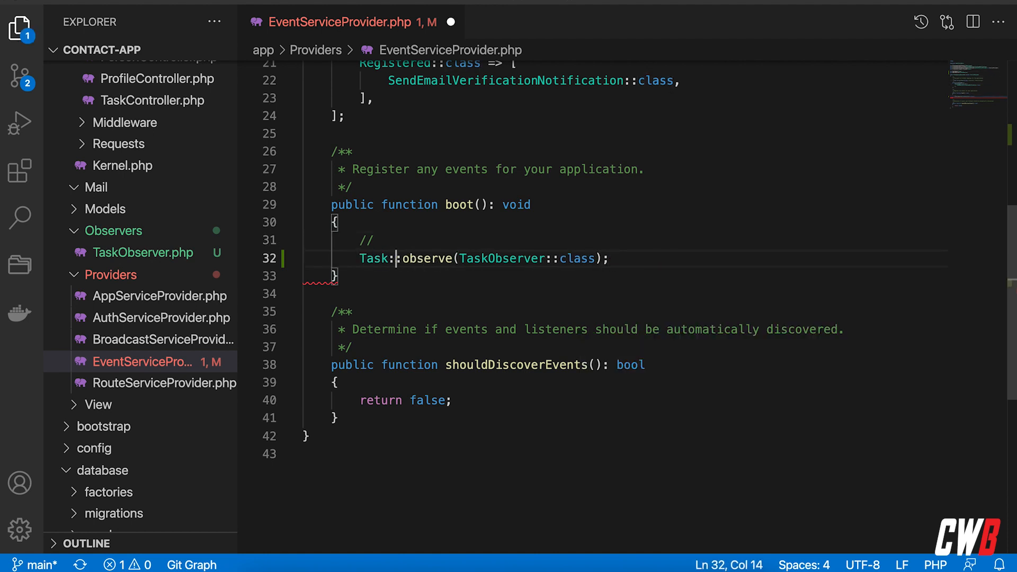
pyautogui.press('Ctrl+s')
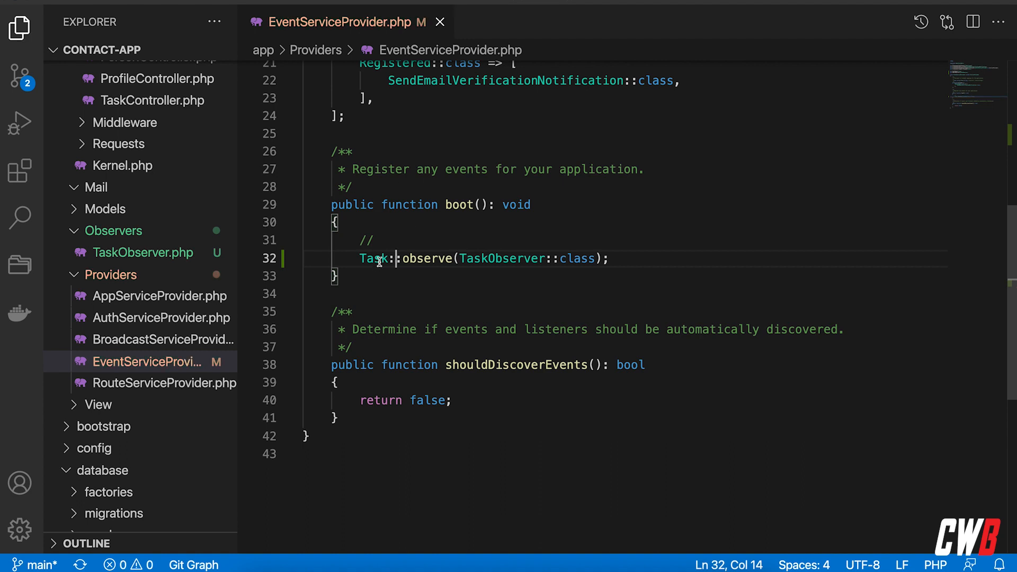
pyautogui.moveTo(606, 255)
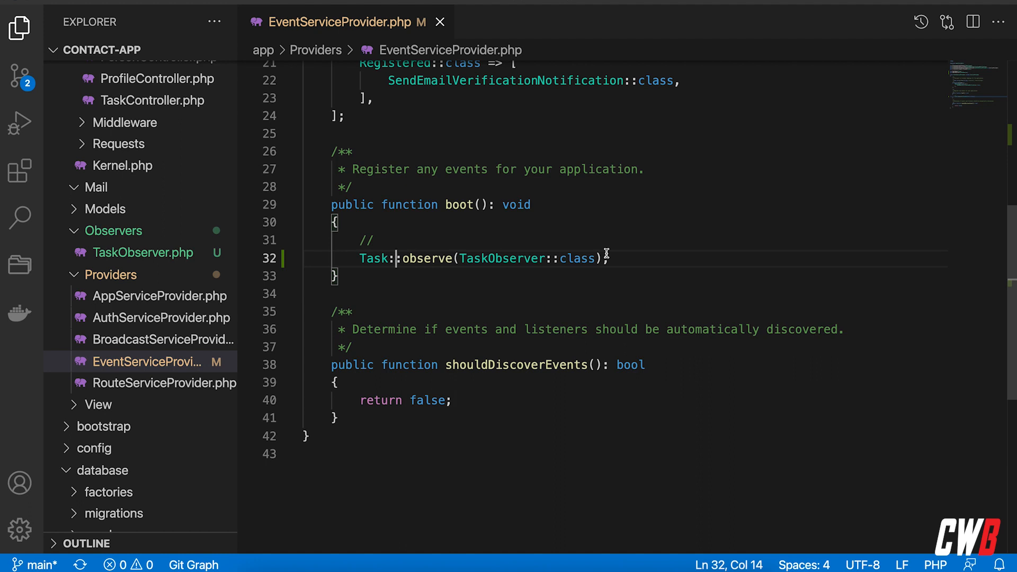
pyautogui.moveTo(522, 303)
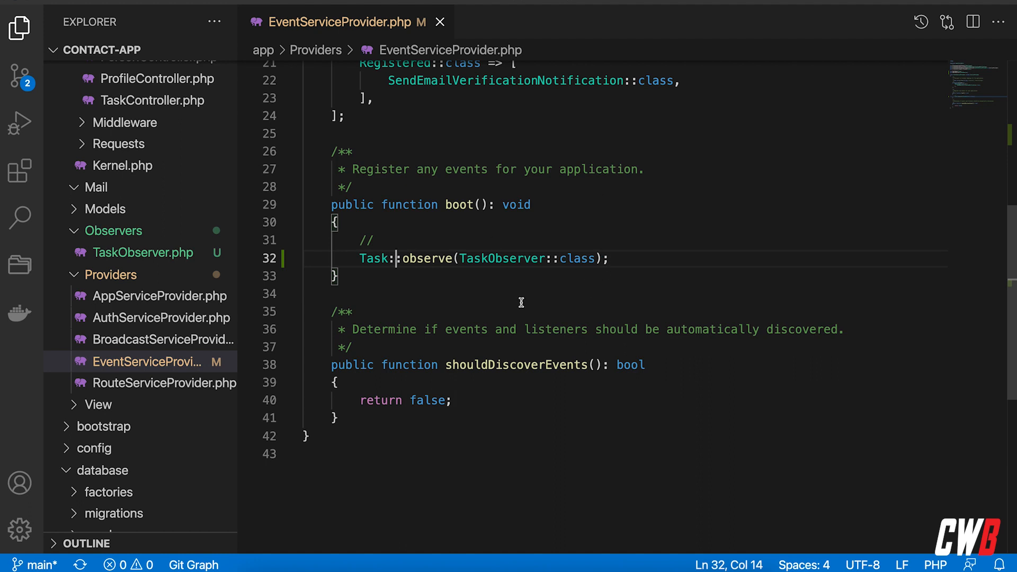
pyautogui.moveTo(577, 357)
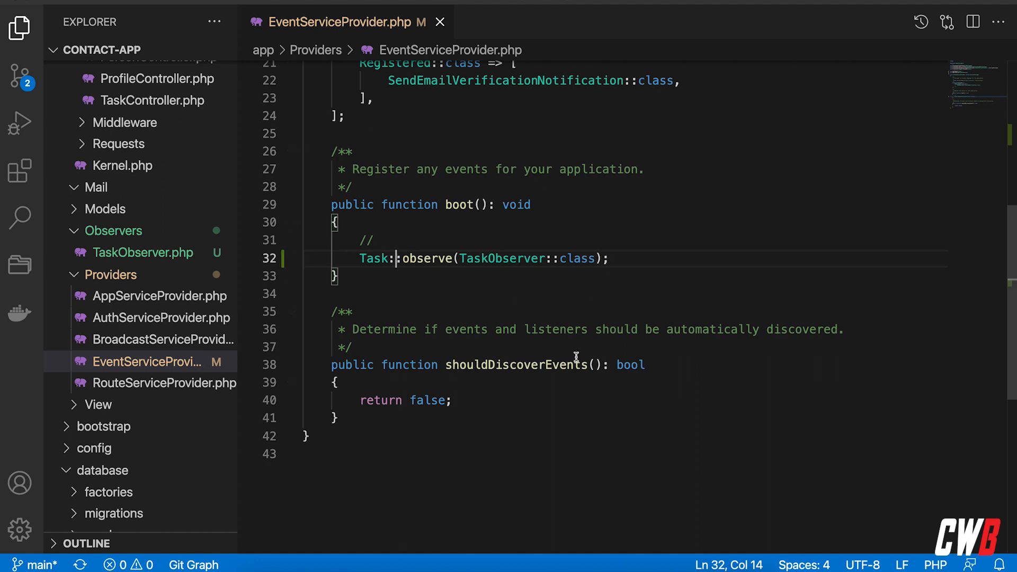
pyautogui.moveTo(566, 284)
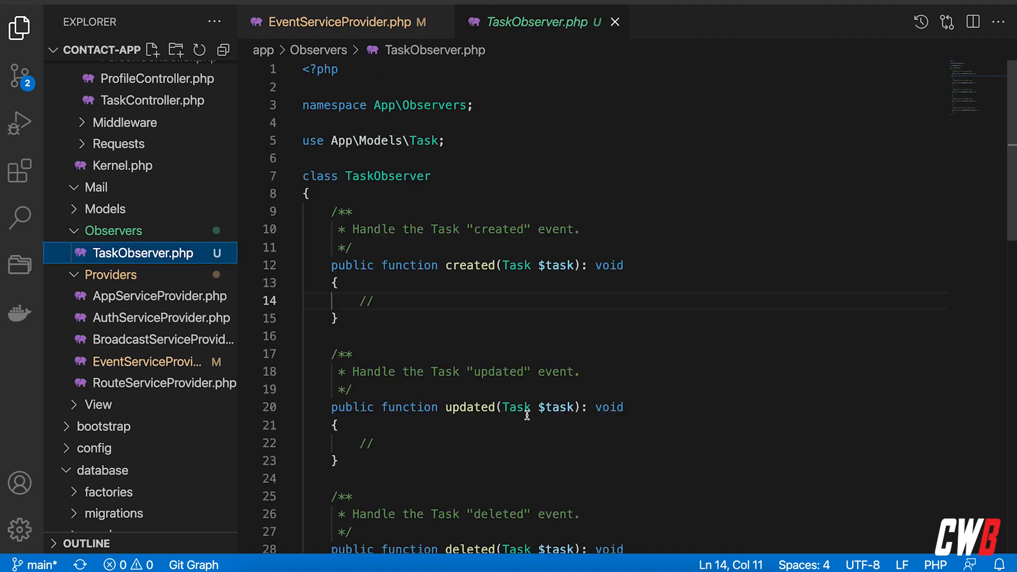
# Step: Add blank lines inside TaskObserver's created() method body
pyautogui.scroll(-3)
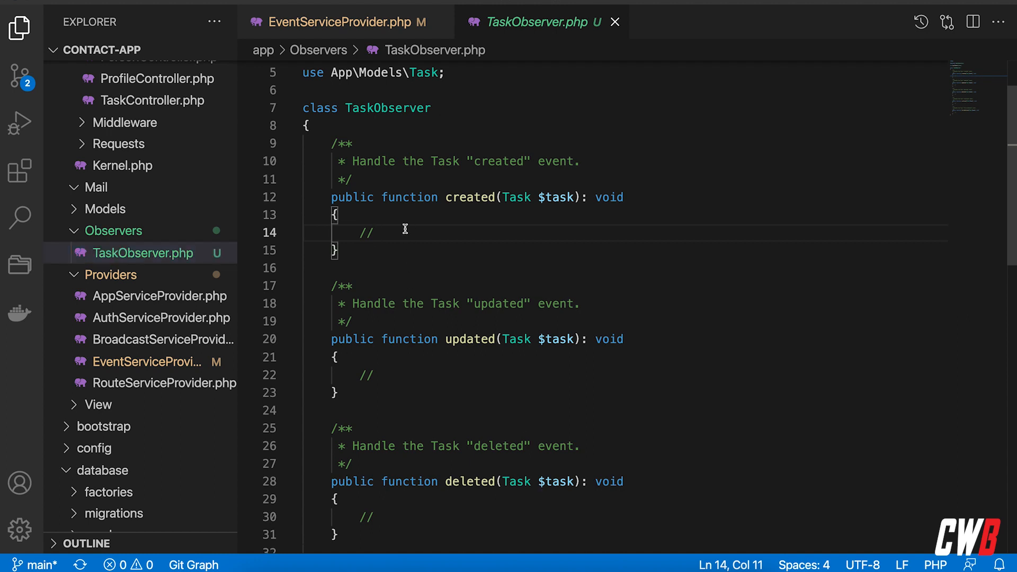
pyautogui.press('Enter')
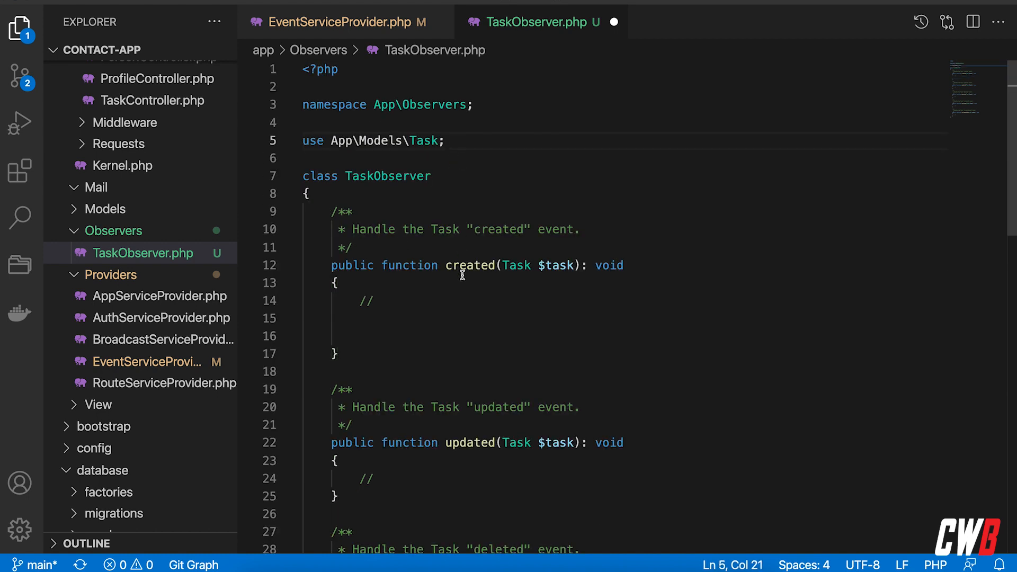
pyautogui.click(448, 335)
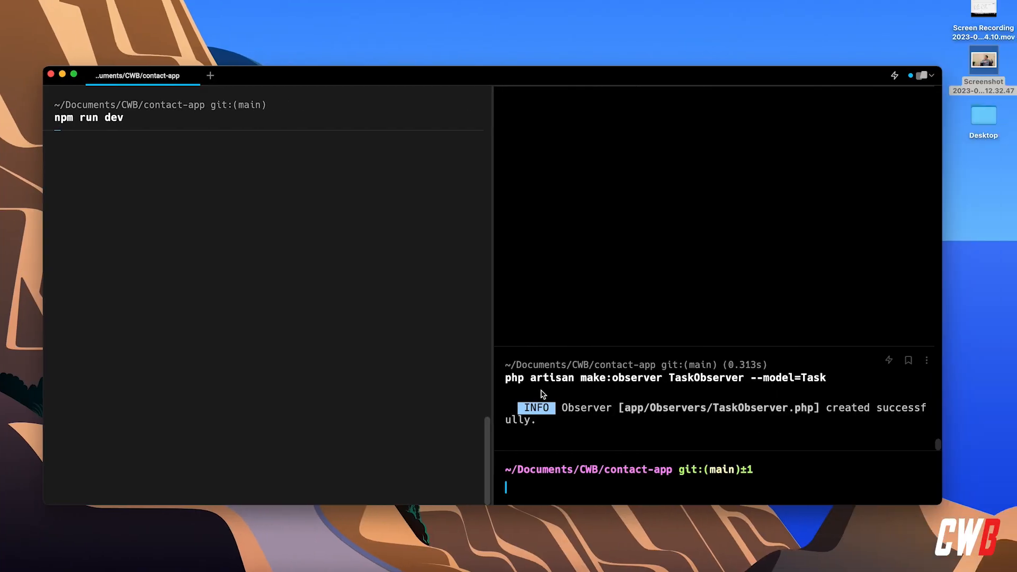
# Step: Run php artisan make:mail TaskCreated after a mistyped 'aritsan' attempt
pyautogui.write('php aritsan migrate:fresh --seed')
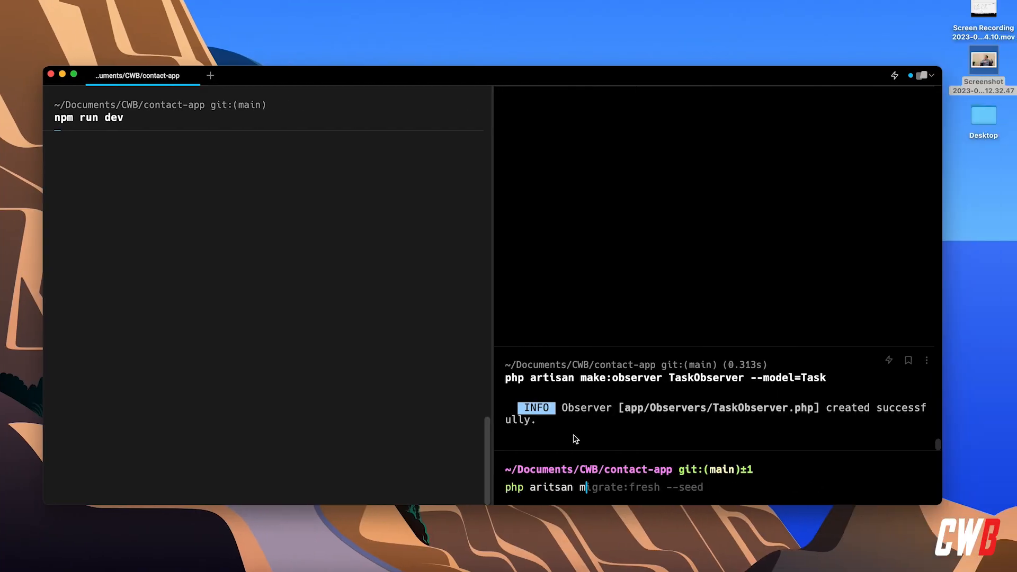
pyautogui.write('make:mail t')
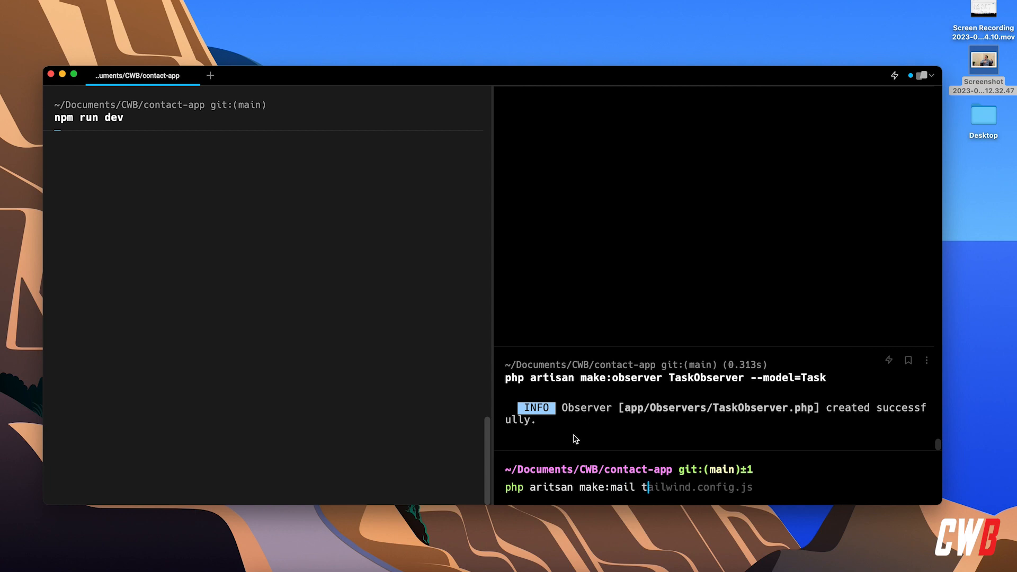
pyautogui.write('TaskCreate')
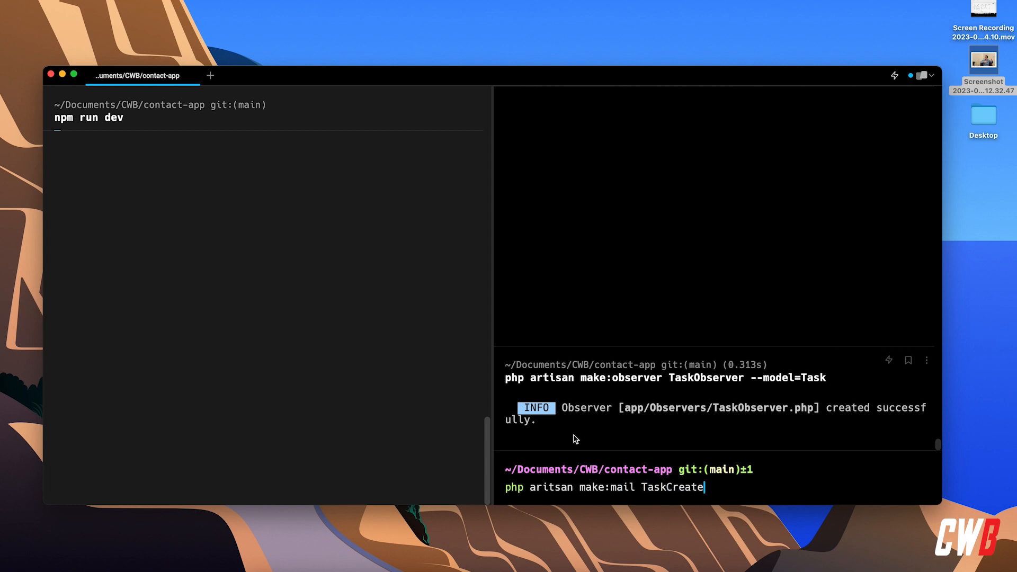
pyautogui.write('d')
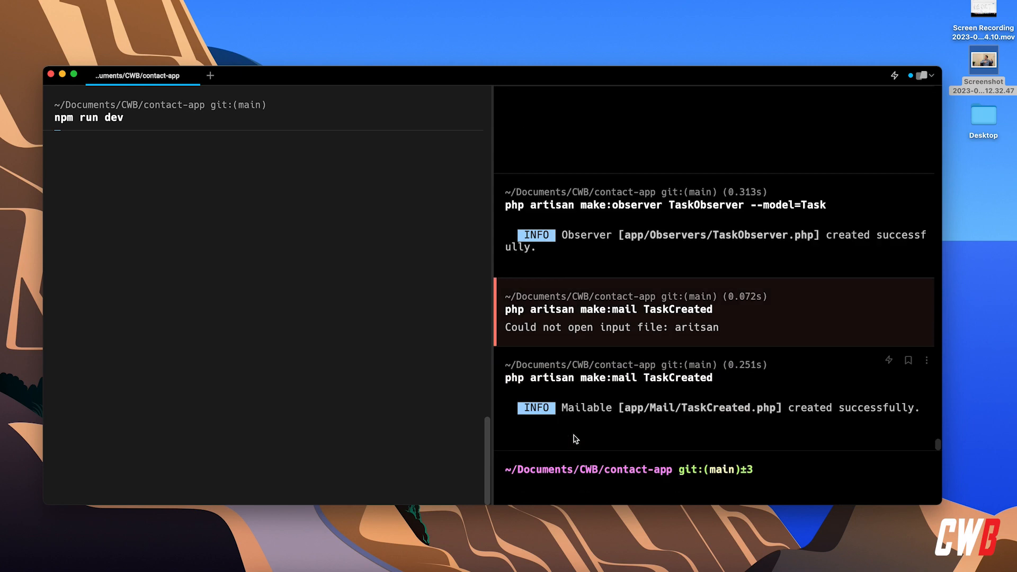
pyautogui.moveTo(697, 419)
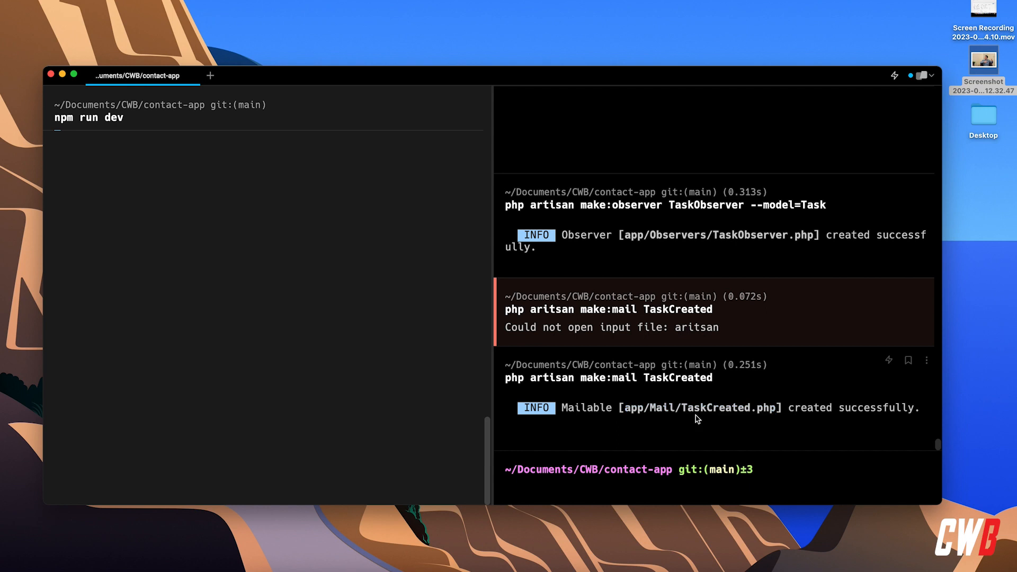
pyautogui.moveTo(691, 419)
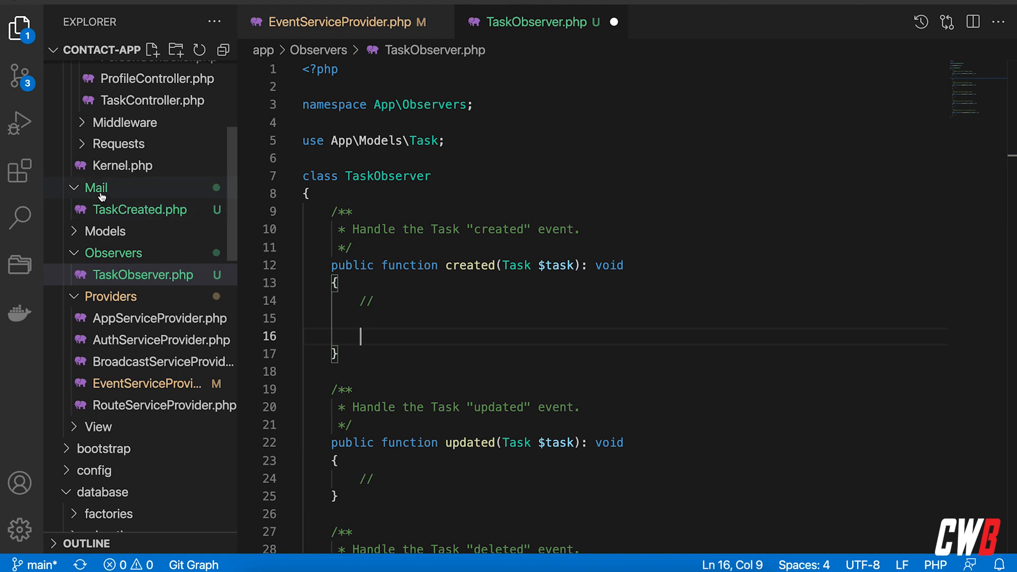
# Step: Open app/Mail/TaskCreated.php and change its content view to 'email.taskcreated'
pyautogui.click(139, 209)
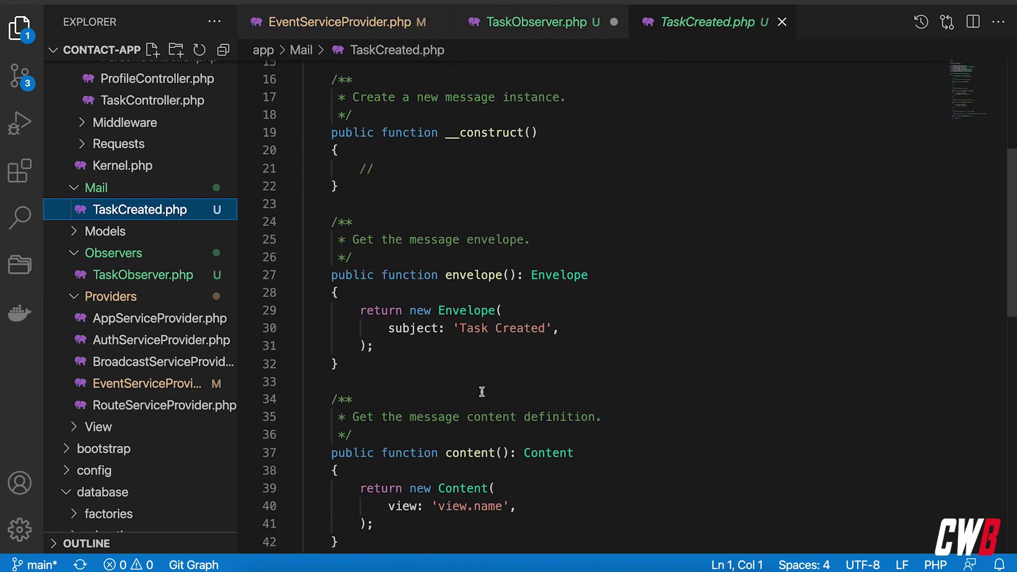
pyautogui.doubleClick(473, 329)
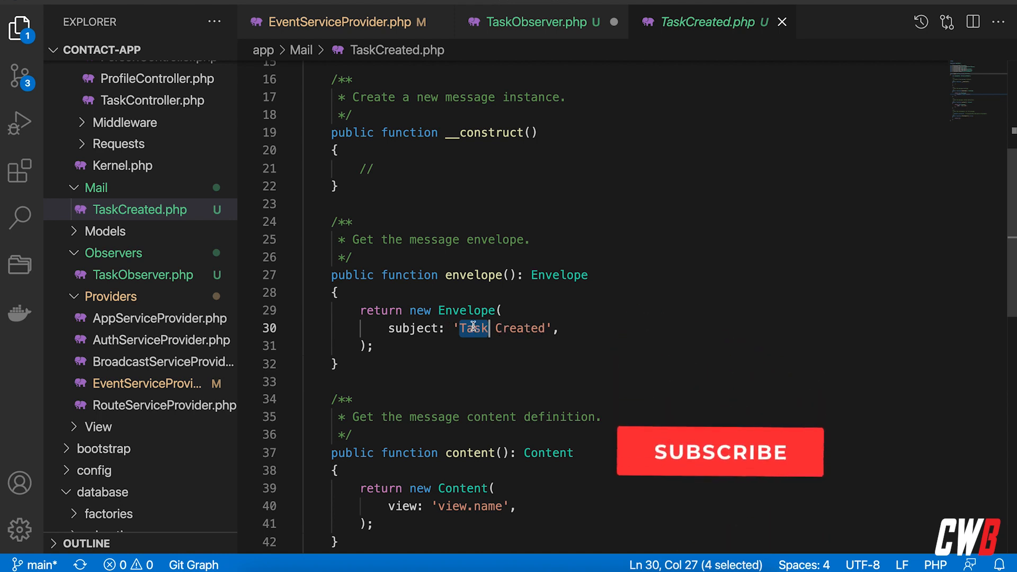
pyautogui.click(719, 451)
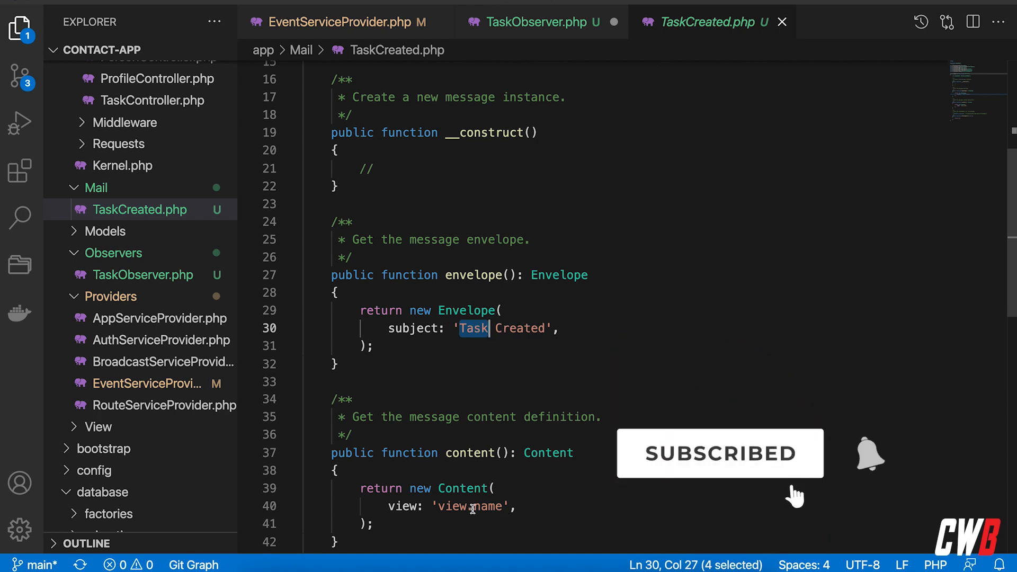
pyautogui.scroll(-3)
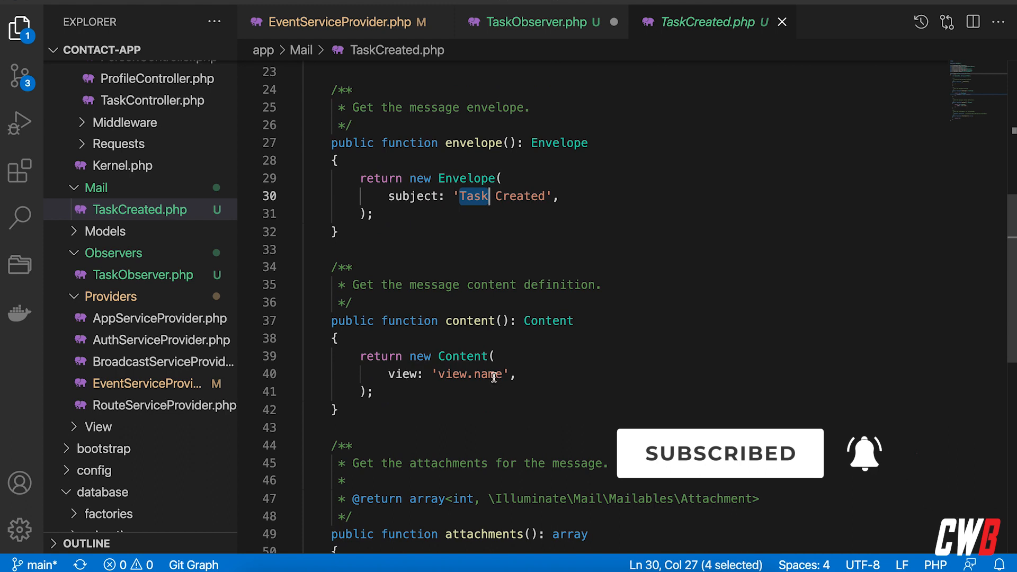
pyautogui.doubleClick(453, 374)
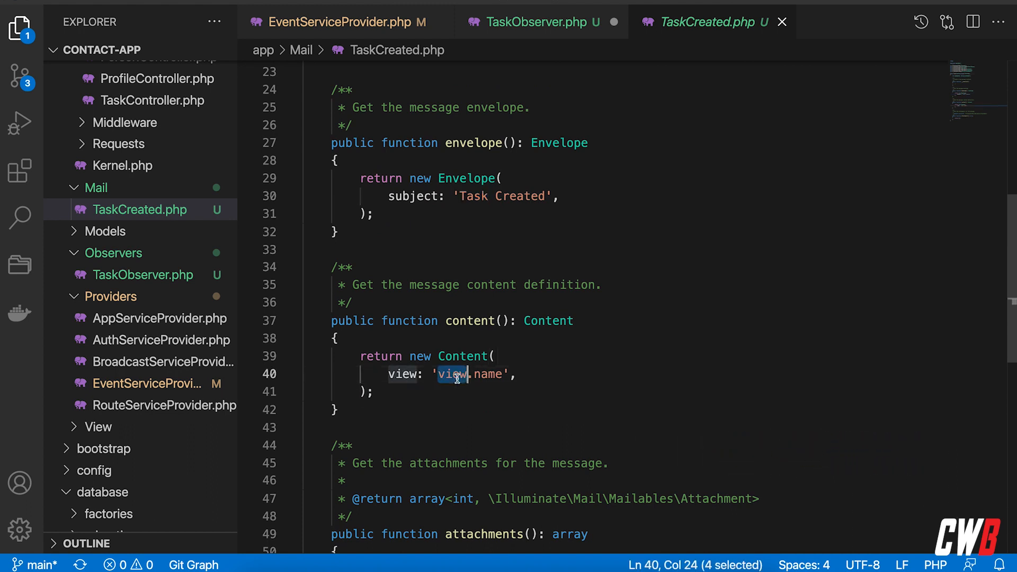
pyautogui.write('email')
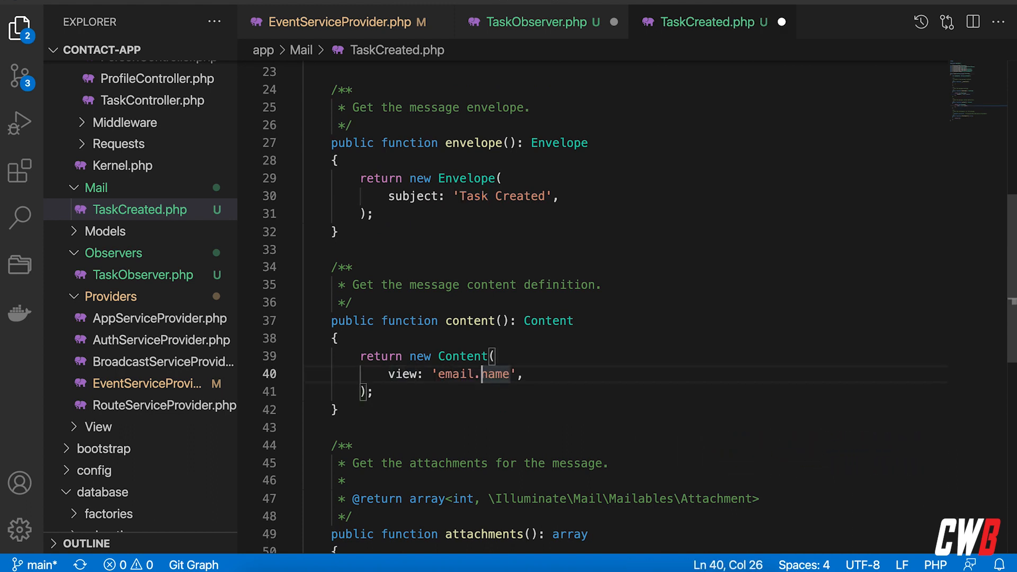
pyautogui.write('task')
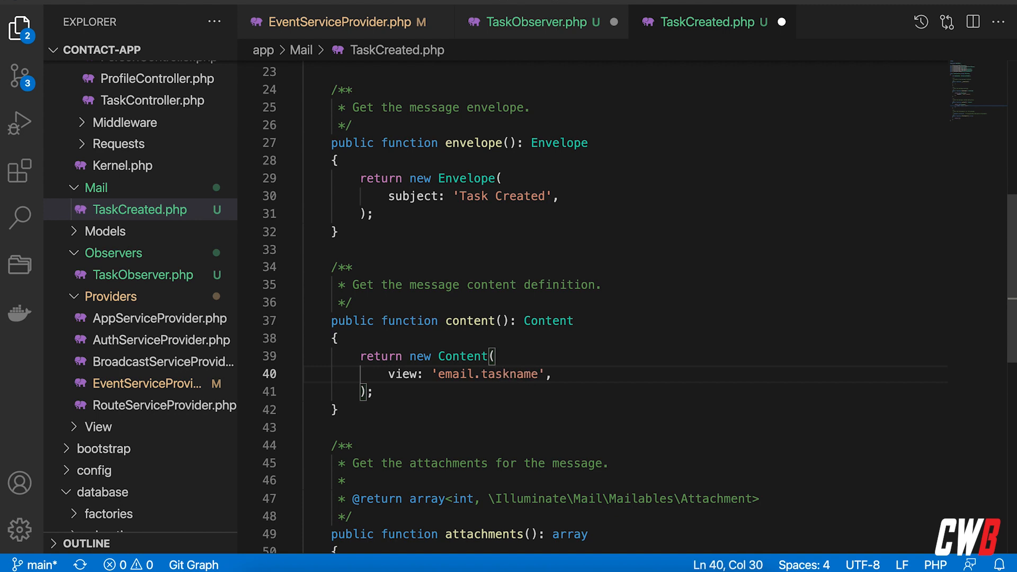
pyautogui.write('Created')
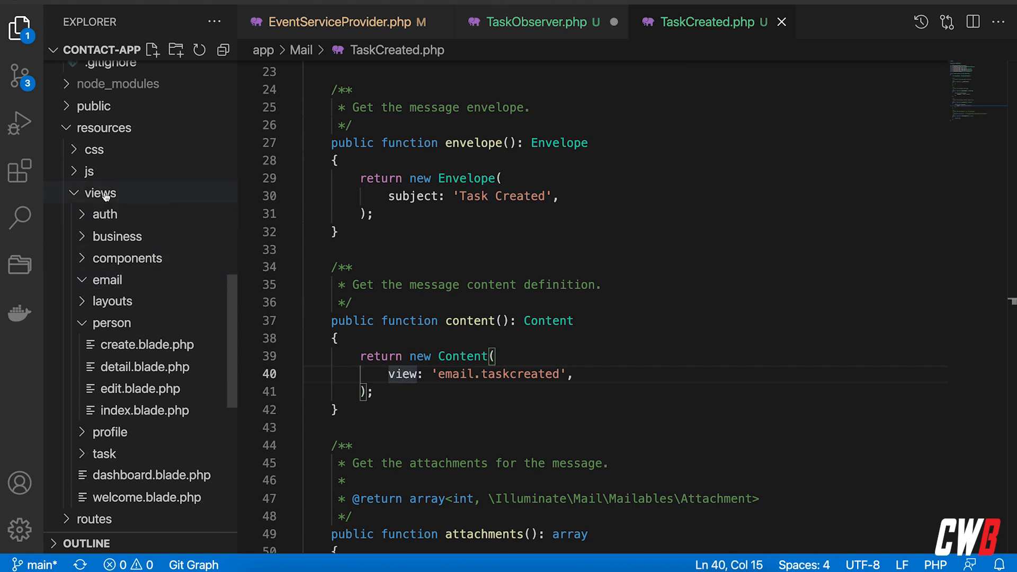
# Step: Expand resources/views/email and add a new file named taskcreated.blade.php
pyautogui.rightClick(99, 192)
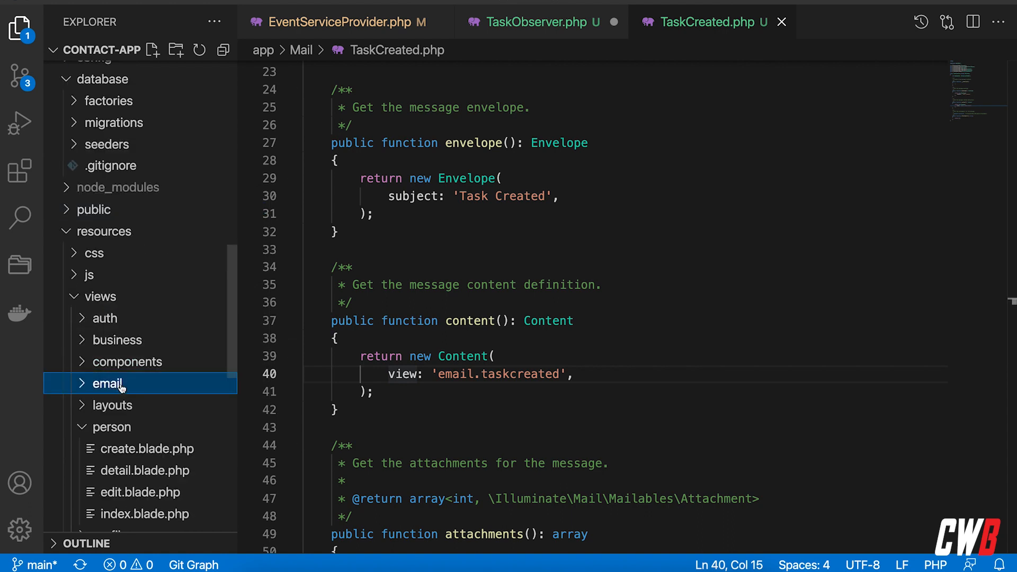
pyautogui.click(107, 383)
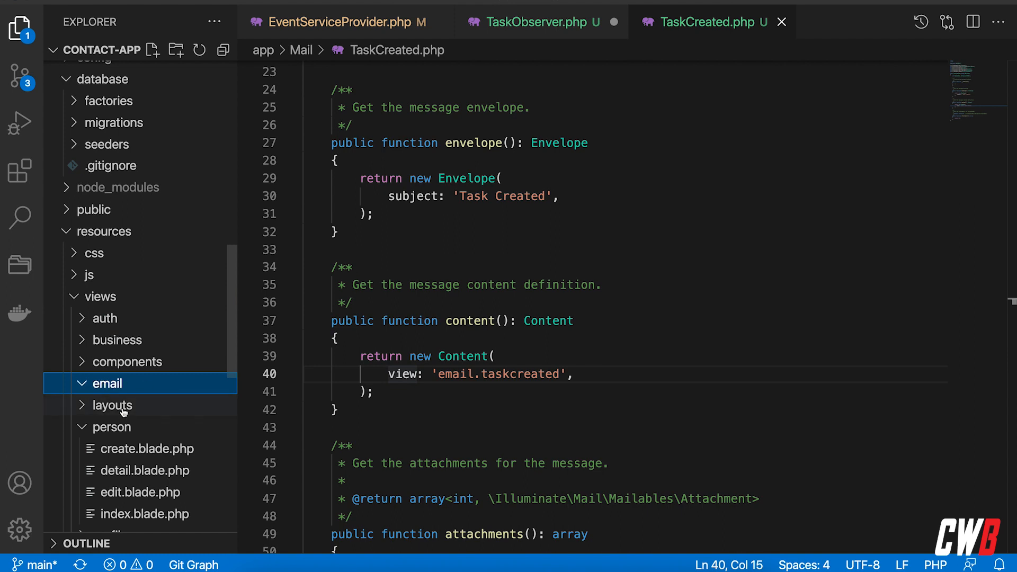
pyautogui.moveTo(108, 389)
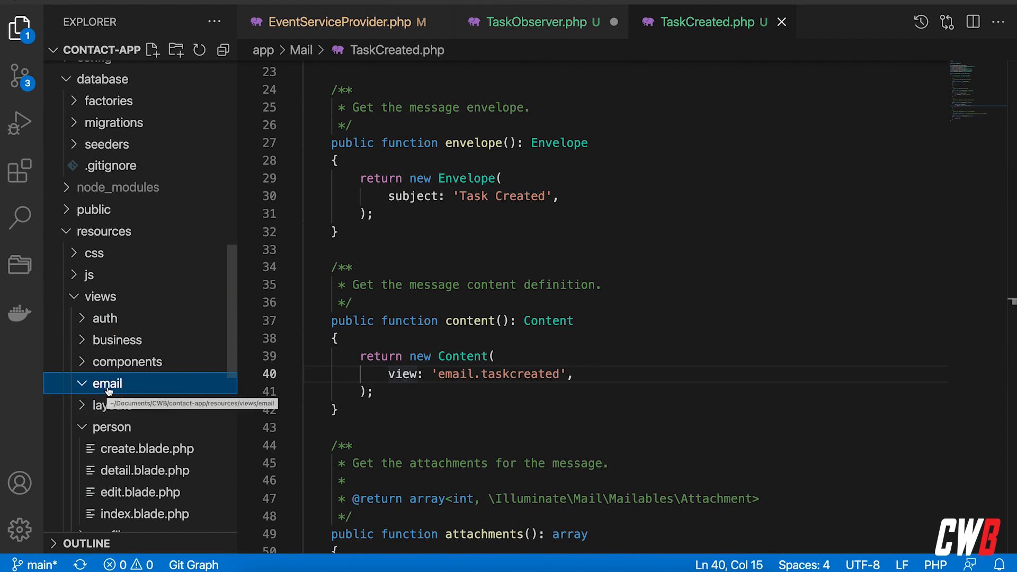
pyautogui.rightClick(108, 384)
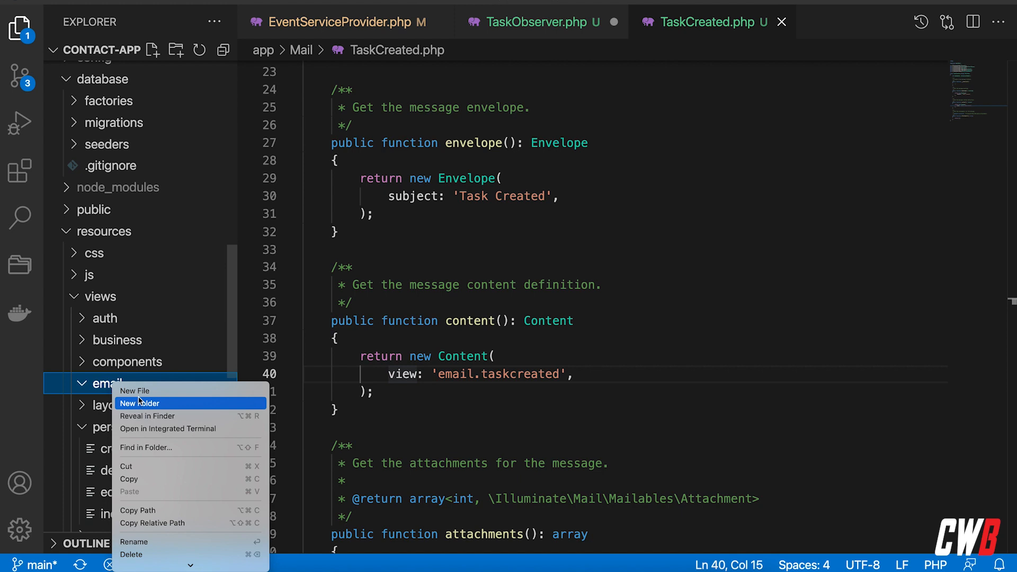
pyautogui.click(134, 391)
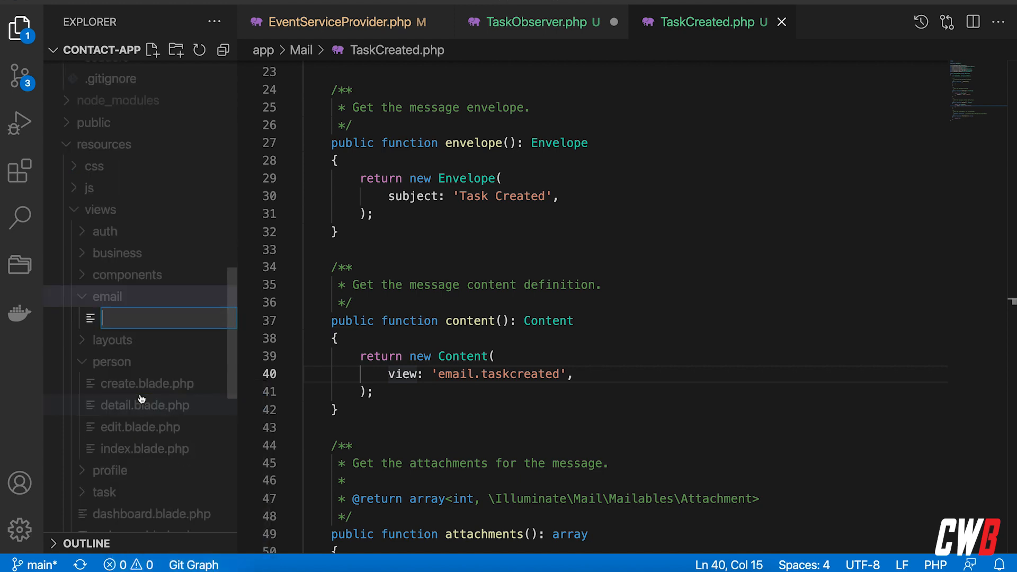
pyautogui.write('taskcreated.bla')
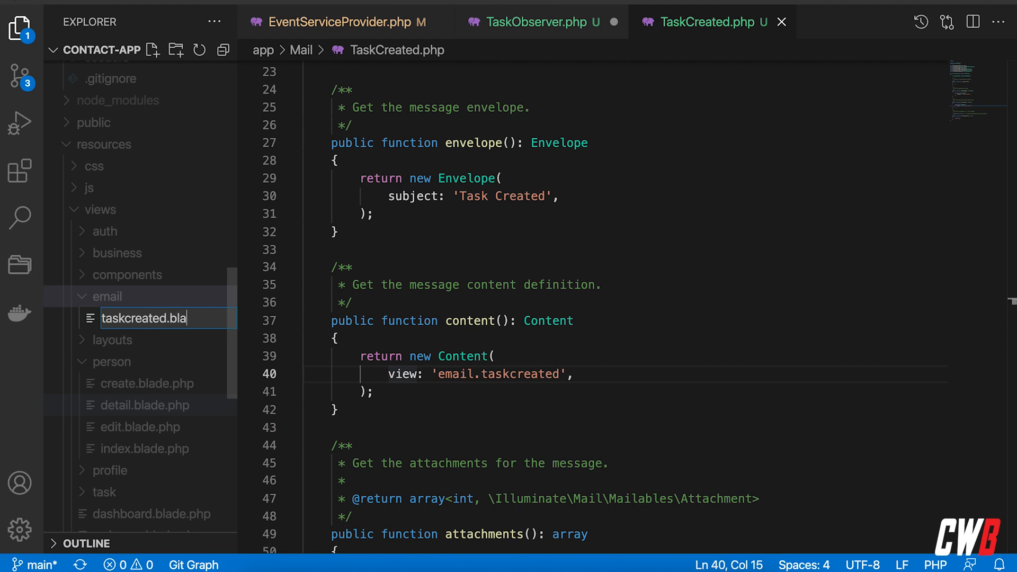
pyautogui.press('Enter')
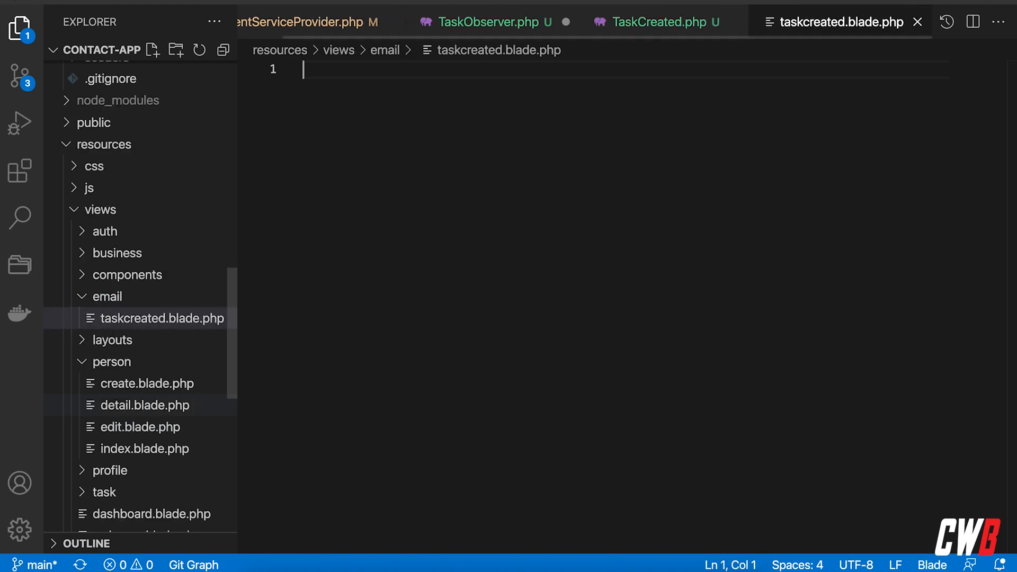
# Step: Write <p>A new task was created !</p> in taskcreated.blade.php
pyautogui.write('<p></p>')
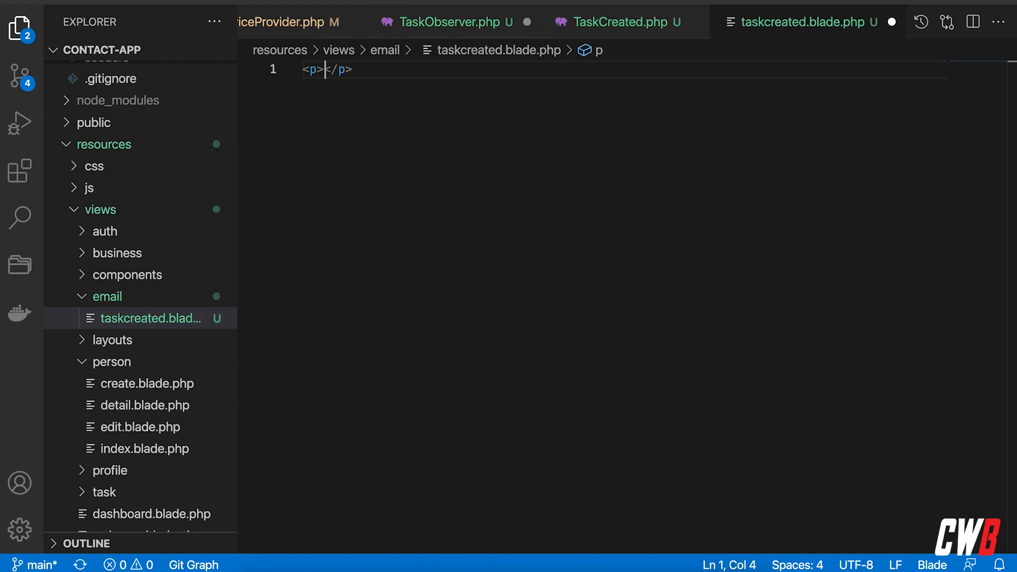
pyautogui.write('A new task was')
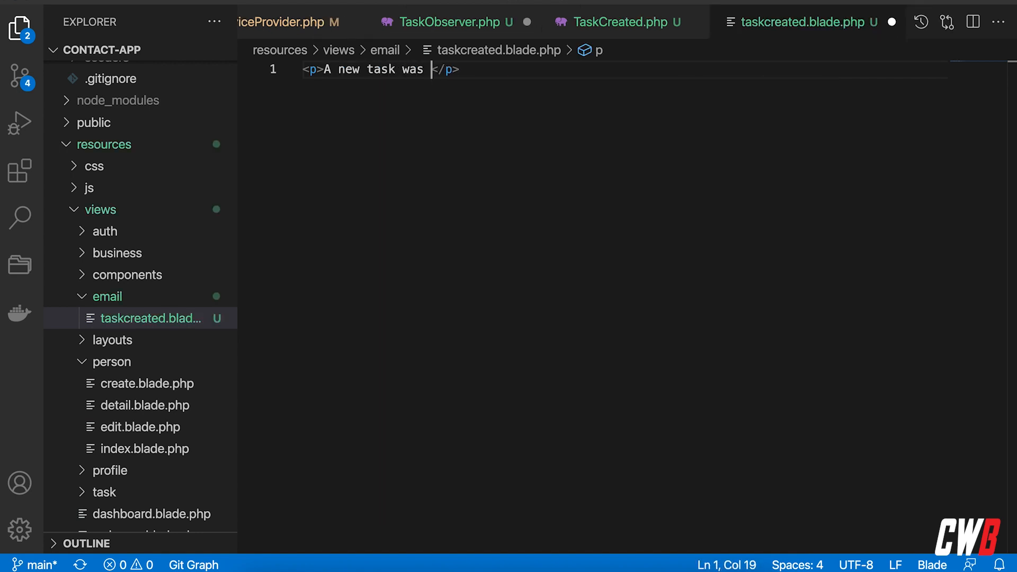
pyautogui.write('created !')
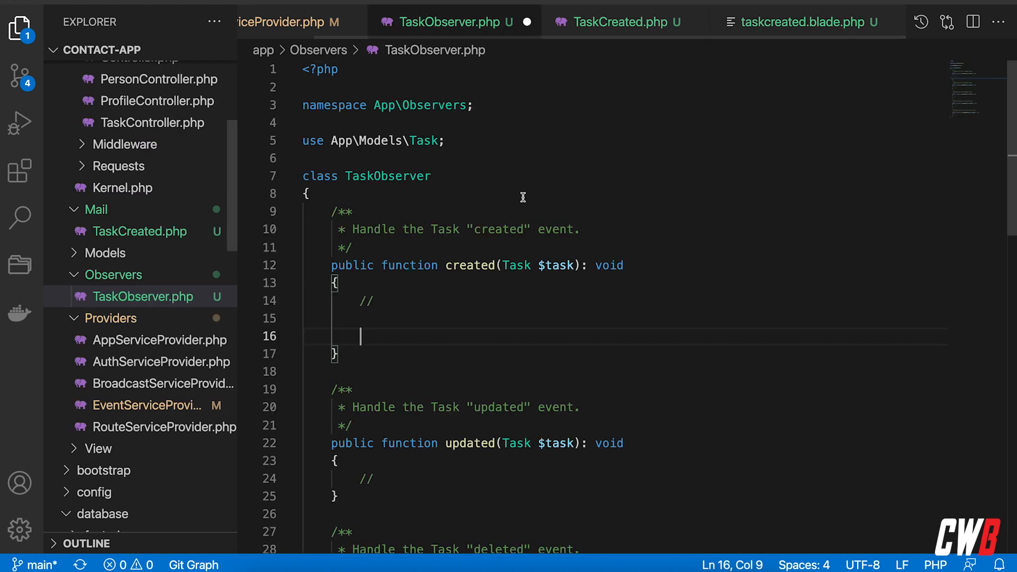
# Step: Add 'use Illuminate\Support\Facades\Mail;' below the Task import and begin the User import
pyautogui.click(467, 151)
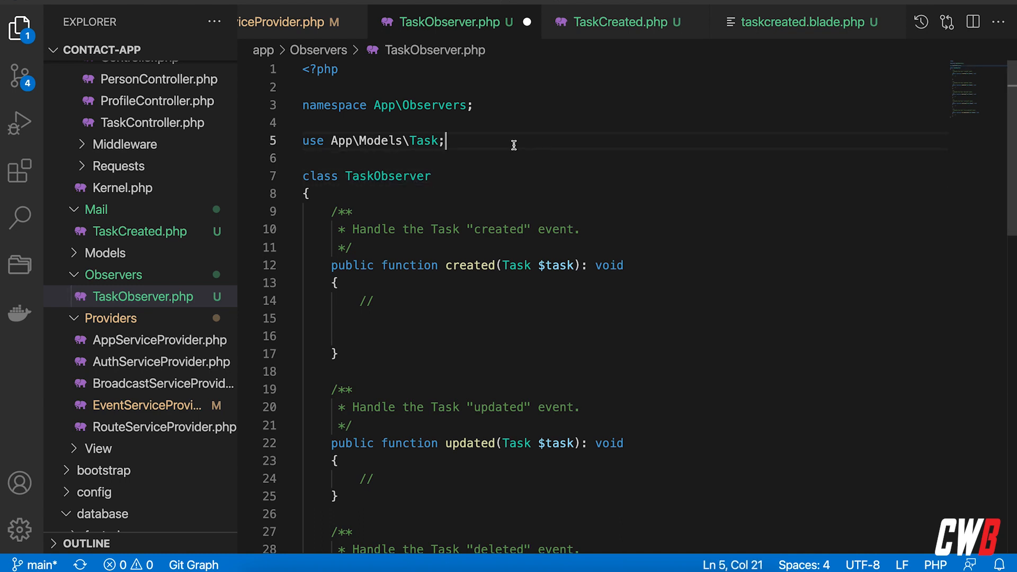
pyautogui.press('Enter')
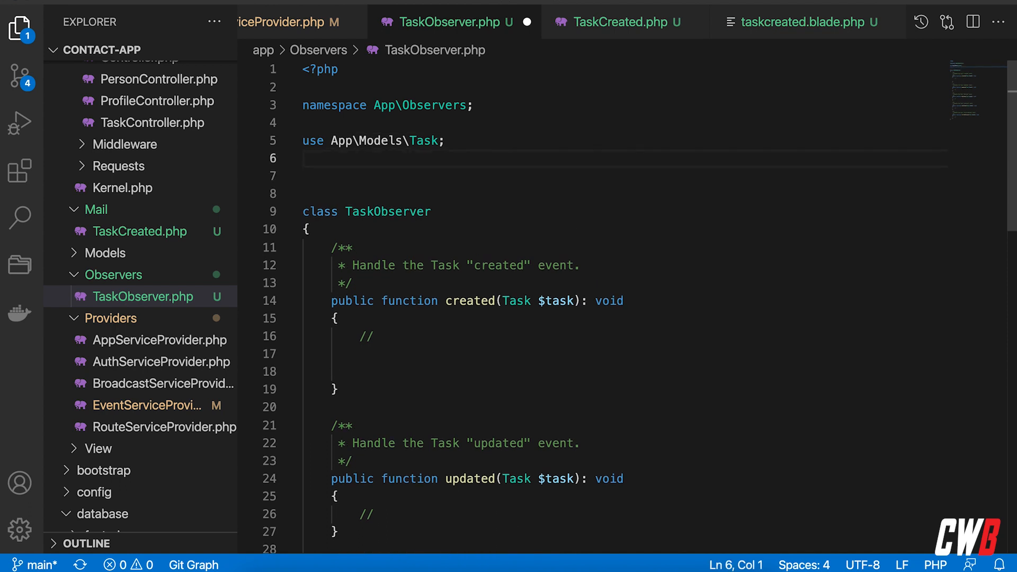
pyautogui.write('use I')
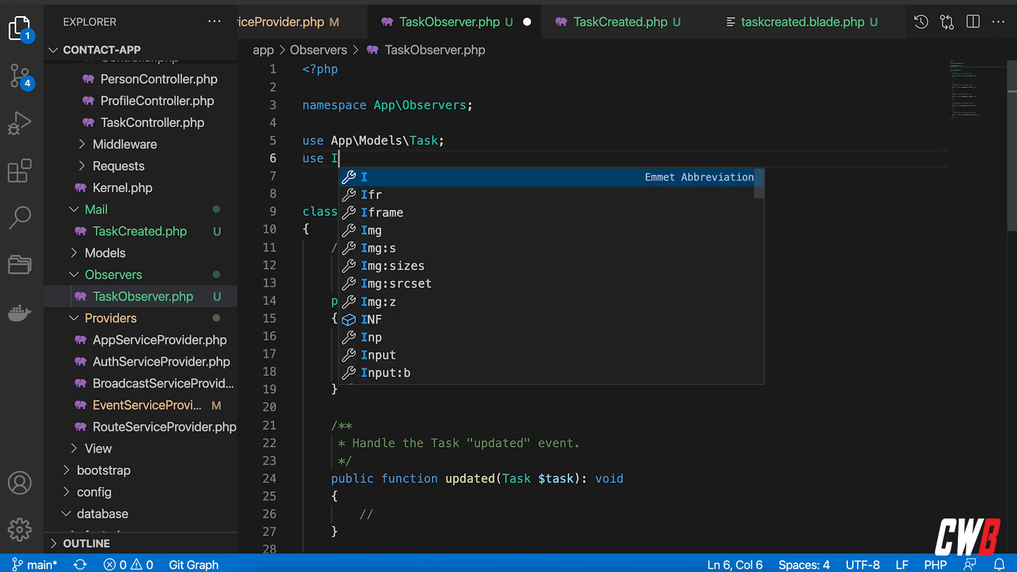
pyautogui.write('llum')
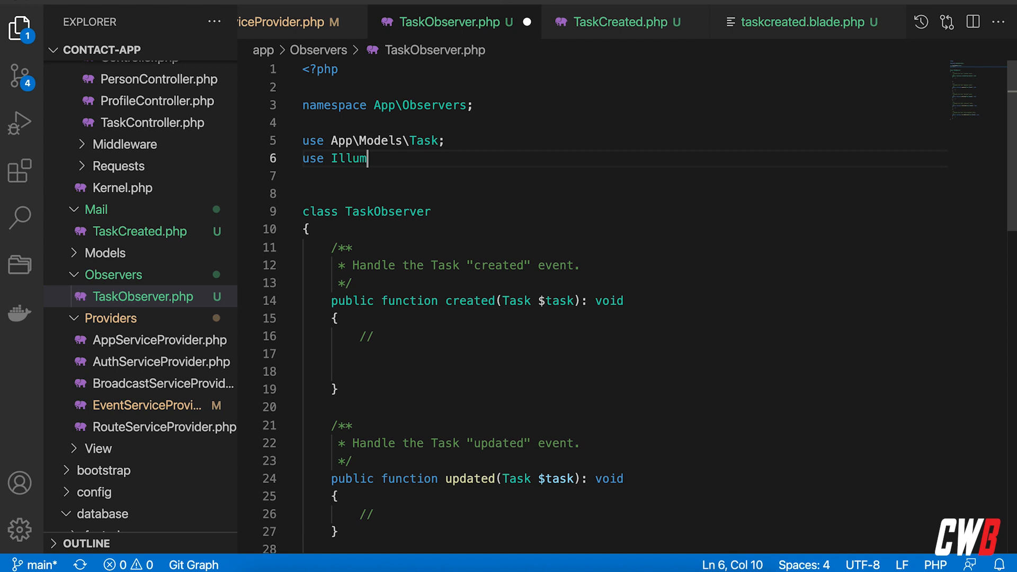
pyautogui.write('inat')
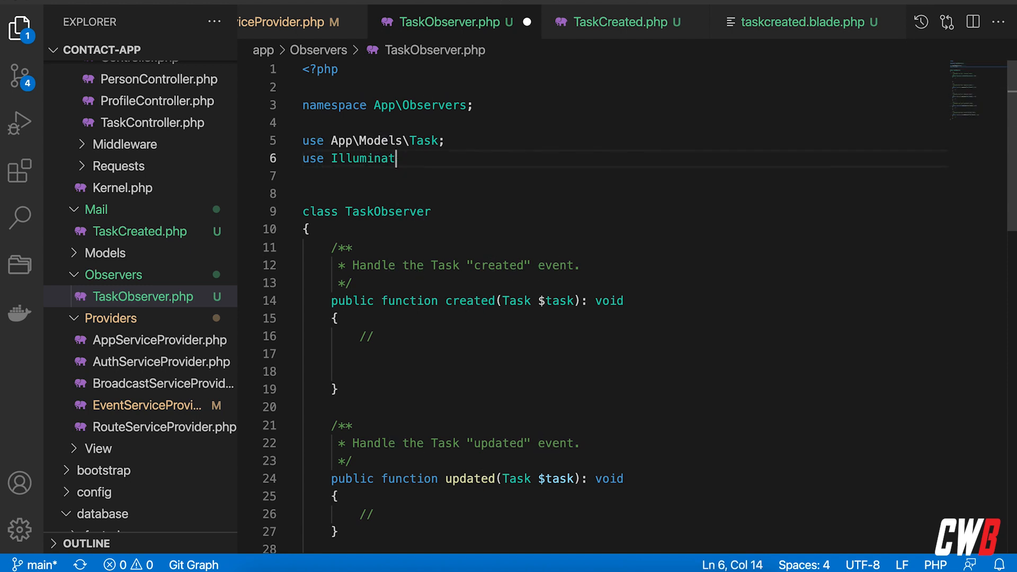
pyautogui.write('e\\')
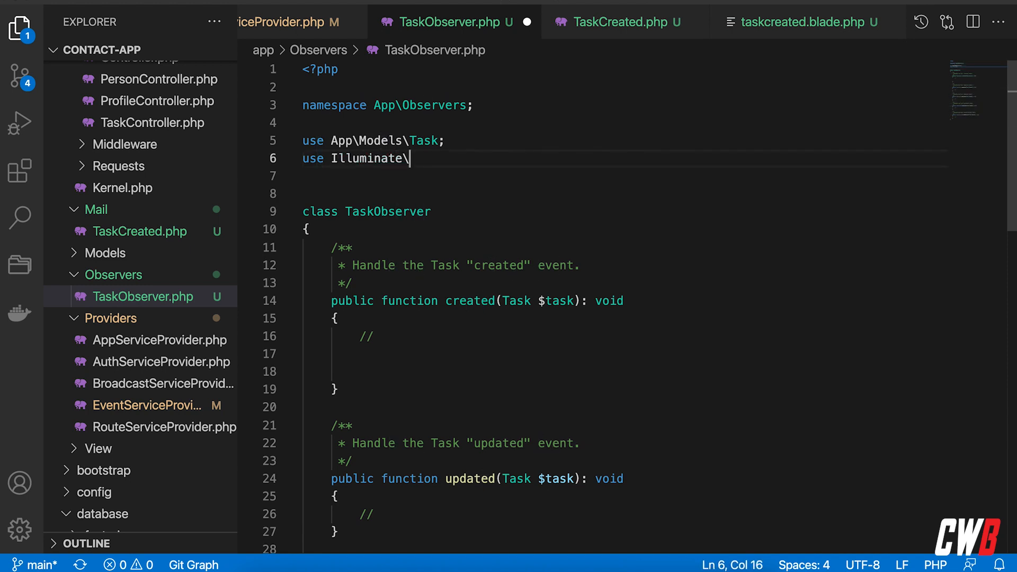
pyautogui.write('Support')
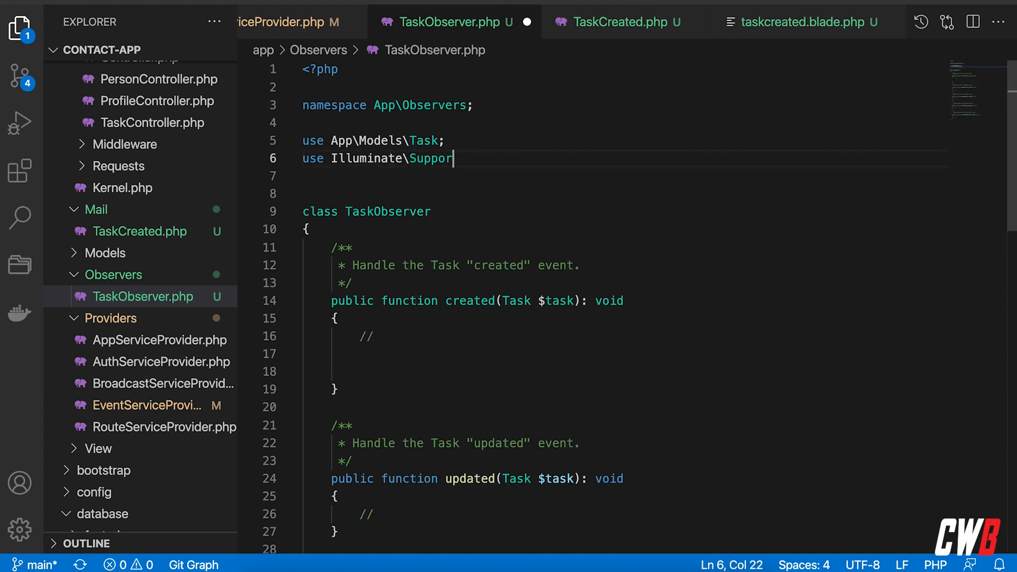
pyautogui.write('\\F')
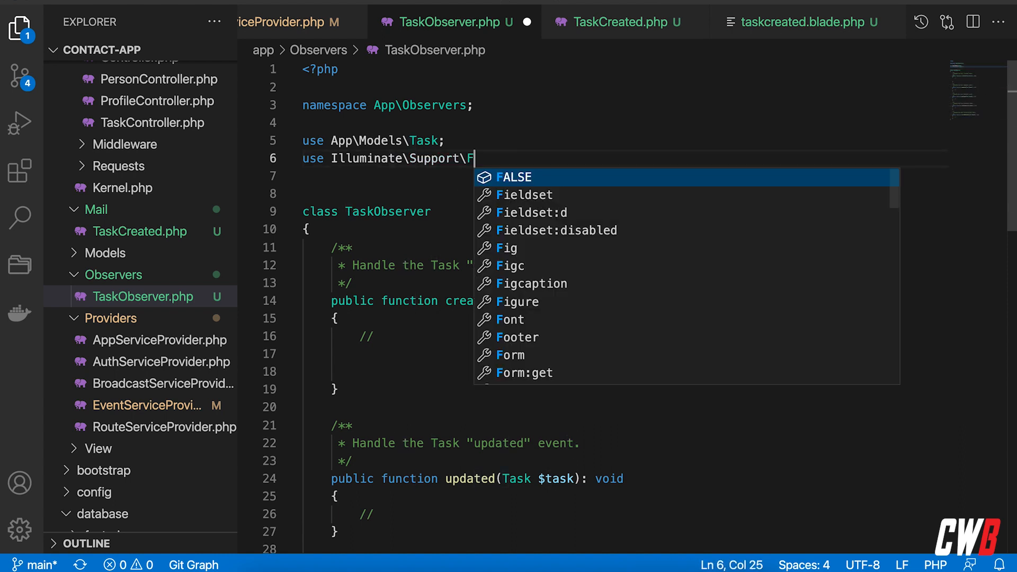
pyautogui.write('acades')
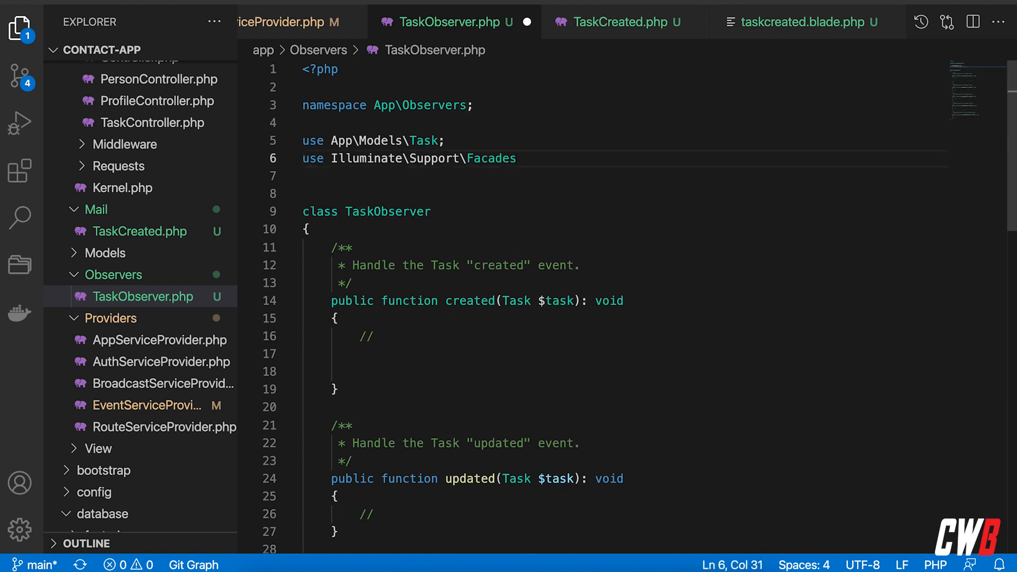
pyautogui.write('\\Mail;')
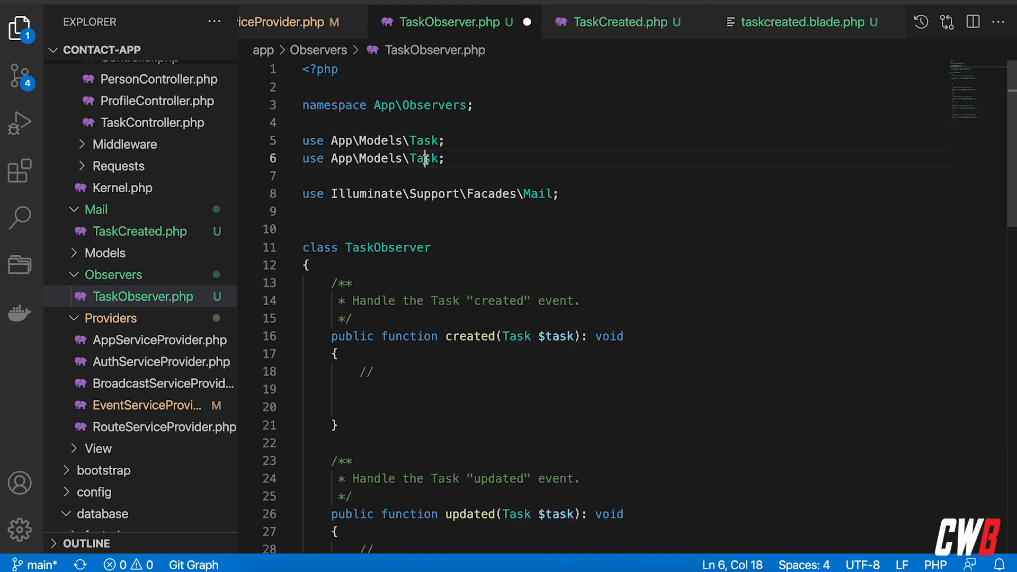
pyautogui.write('User')
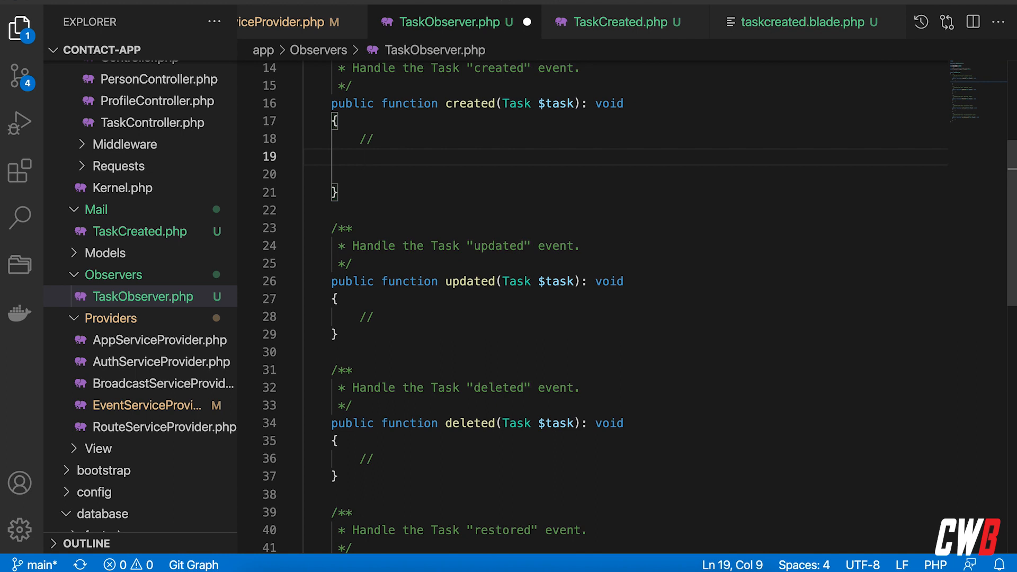
# Step: Write a Mail::to(User::find(1))->send() call in the TaskObserver created handler
pyautogui.write('Mail::to(')
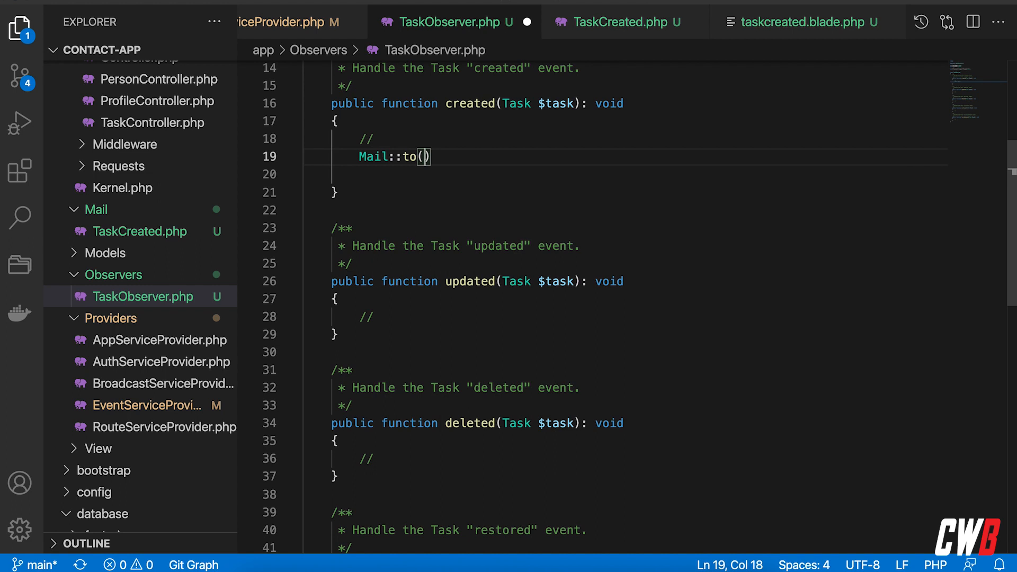
pyautogui.write('user::find(1')
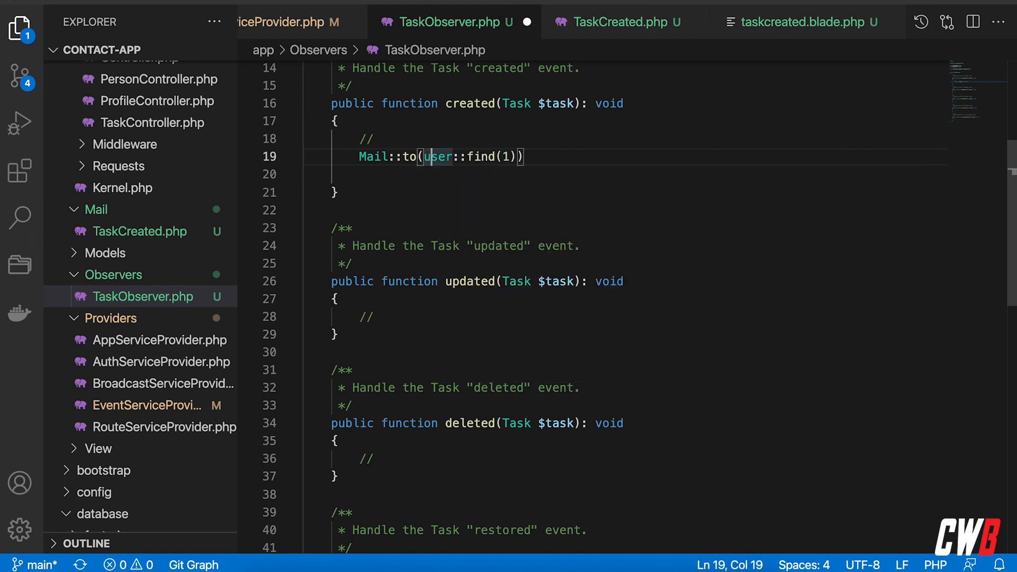
pyautogui.write('User')
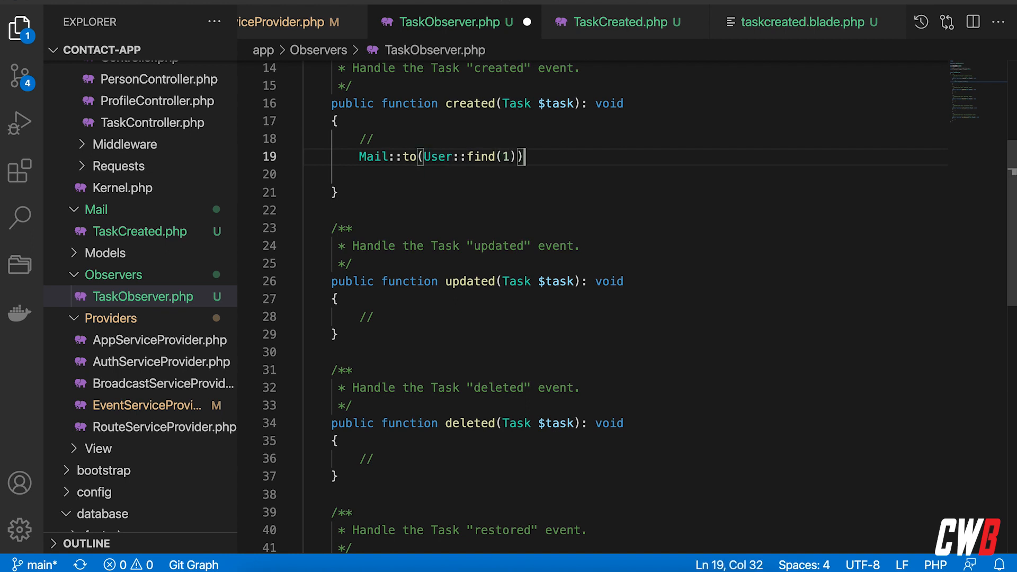
pyautogui.write('->send()')
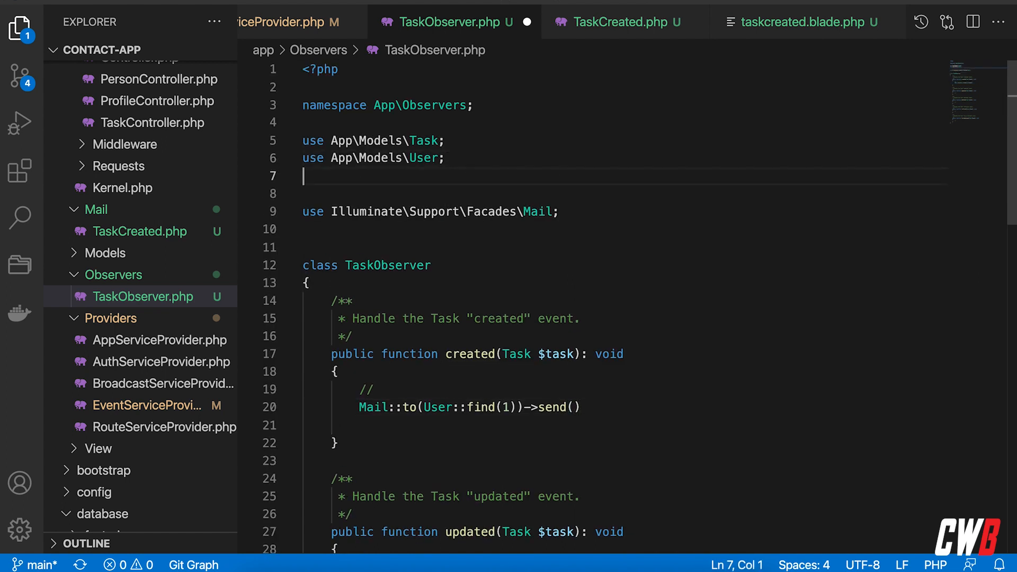
# Step: Add the use App\Mail\TaskCreated import to TaskObserver
pyautogui.write('use App\\')
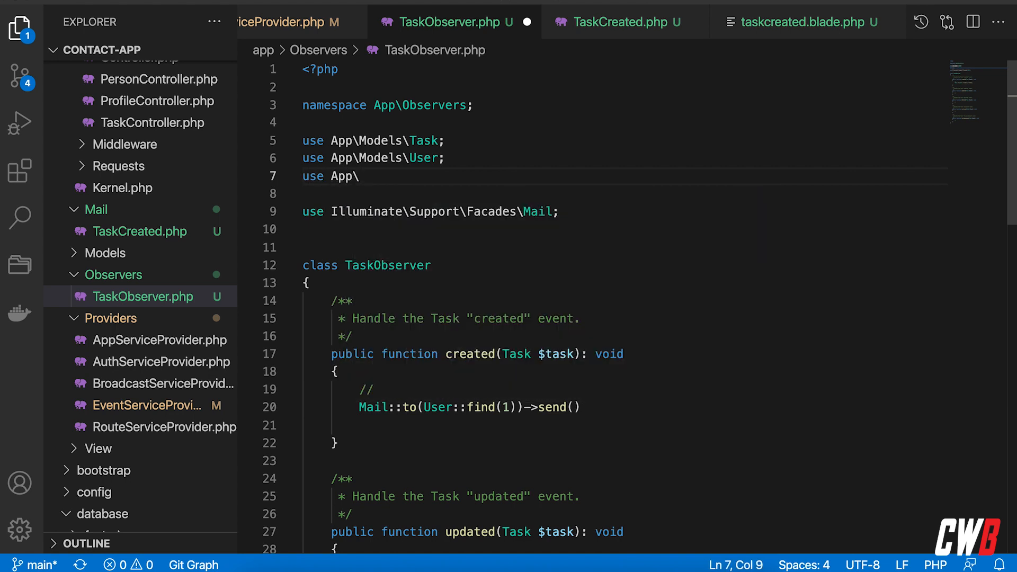
pyautogui.write('Mail\\')
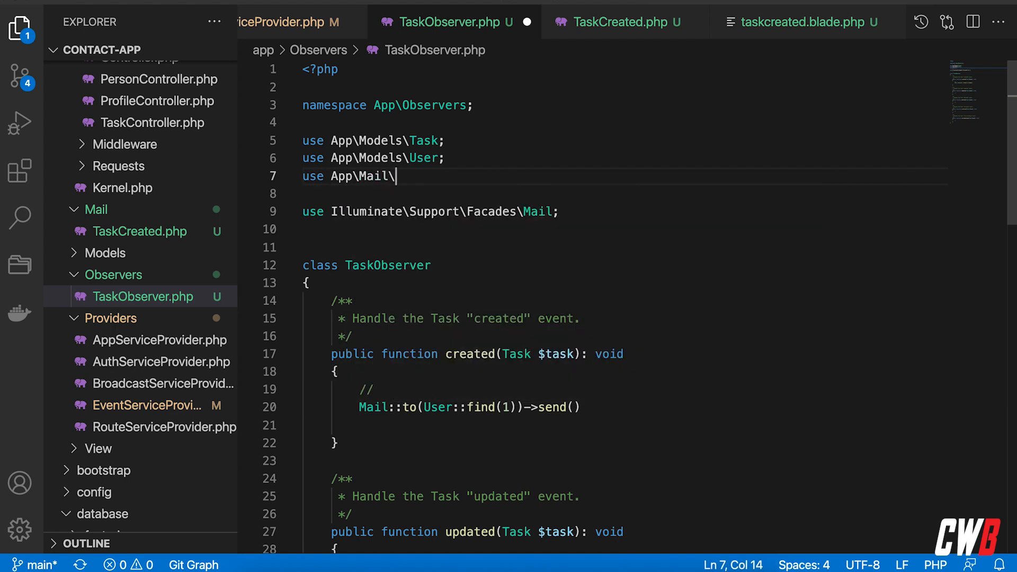
pyautogui.write('TaskC')
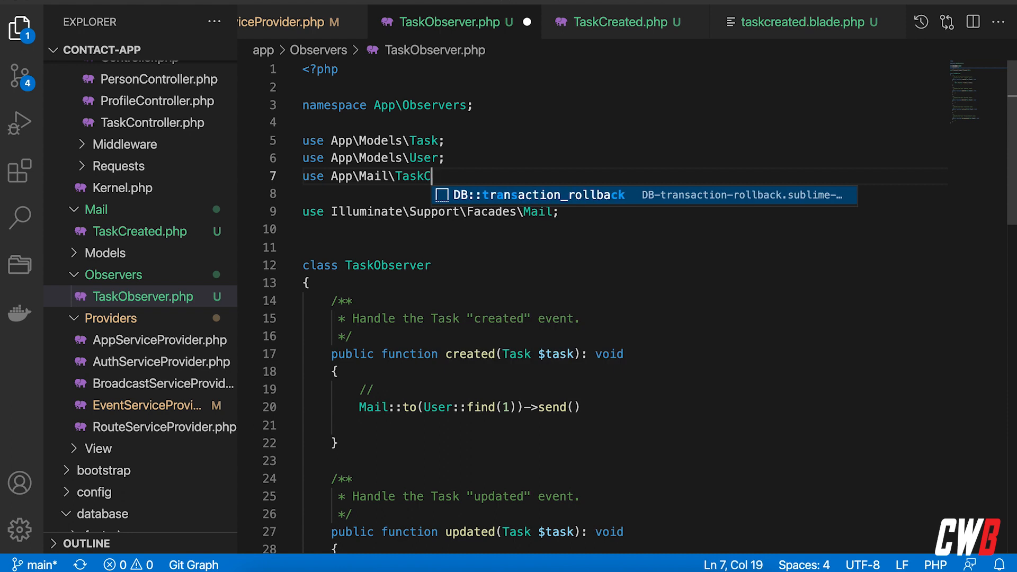
pyautogui.write('raeted')
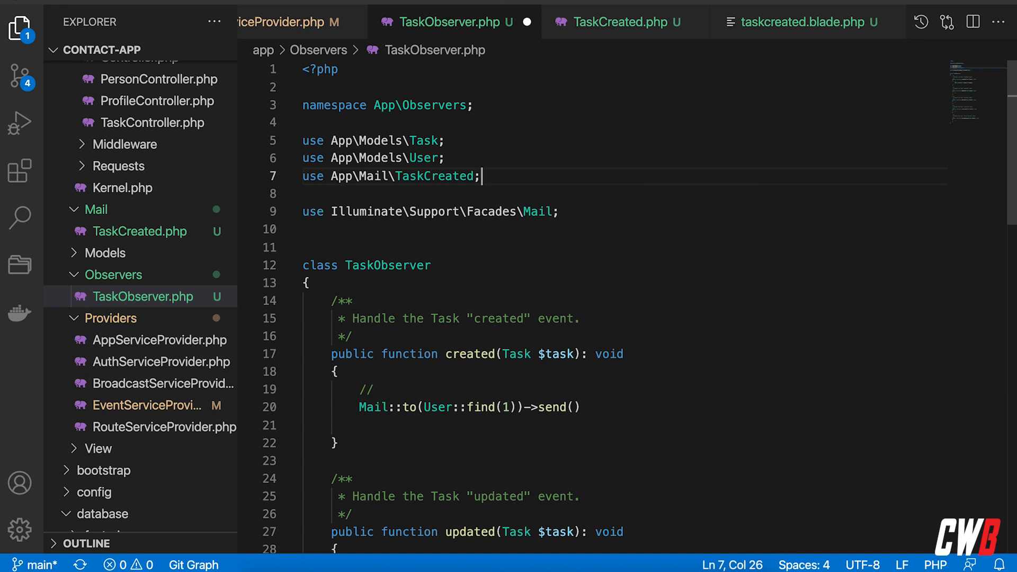
# Step: Pass new TaskCreated() to send() to finish the mail statement
pyautogui.scroll(-3)
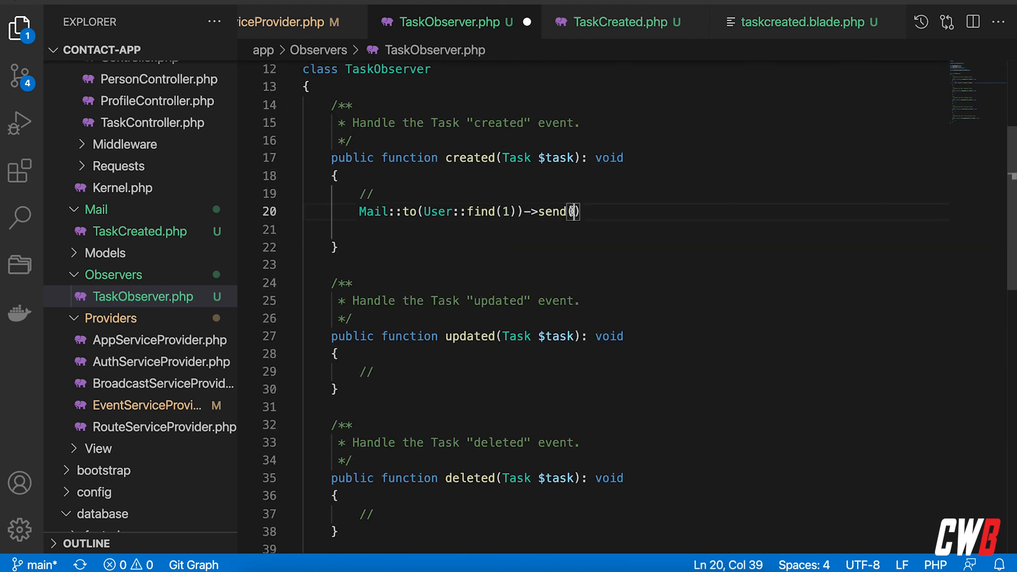
pyautogui.write('new TaskCreated')
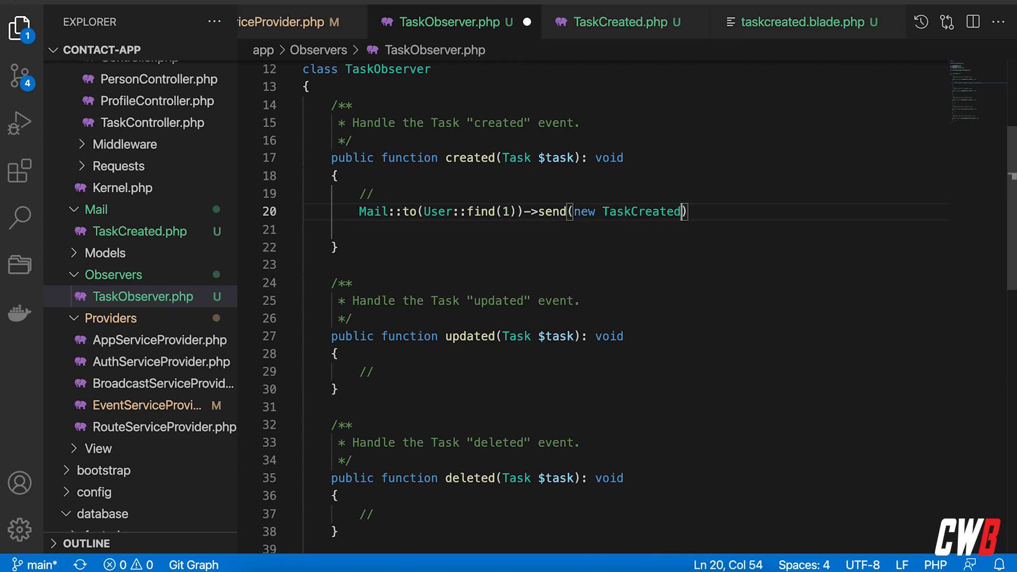
pyautogui.write('()')
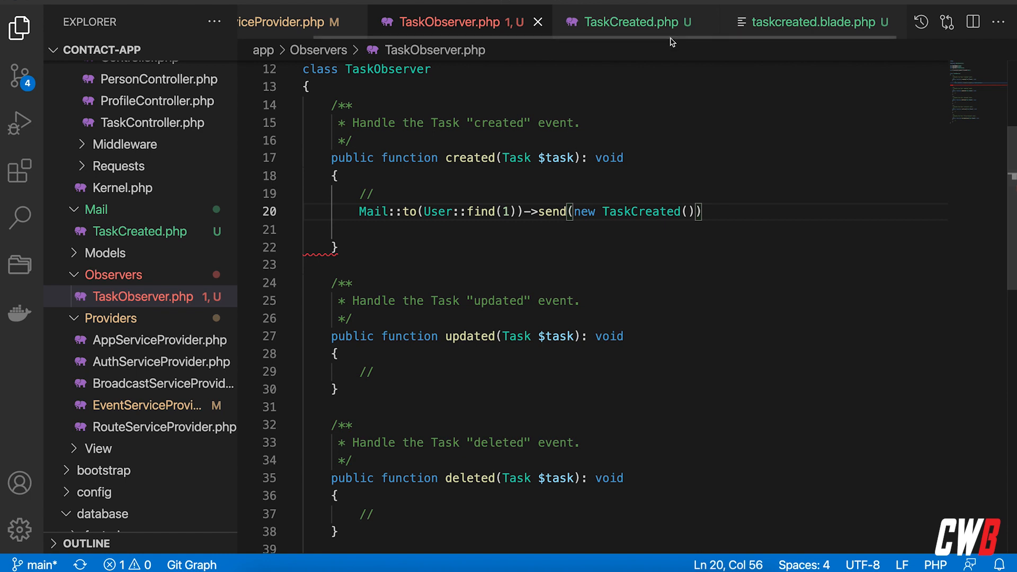
pyautogui.write(';')
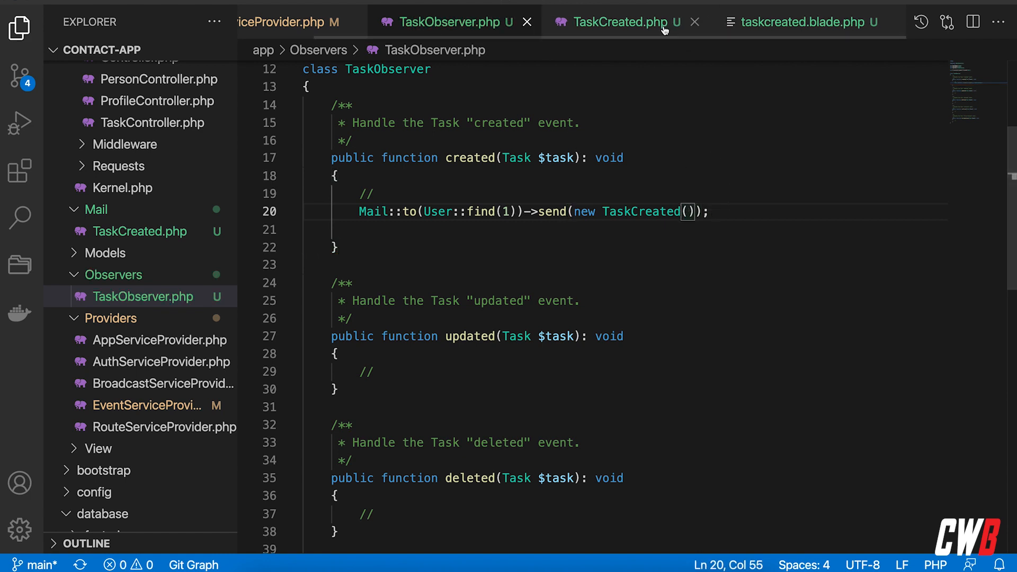
# Step: Review TaskCreated.php, glance at Mailtrap, and return to the contact app's person page
pyautogui.click(619, 22)
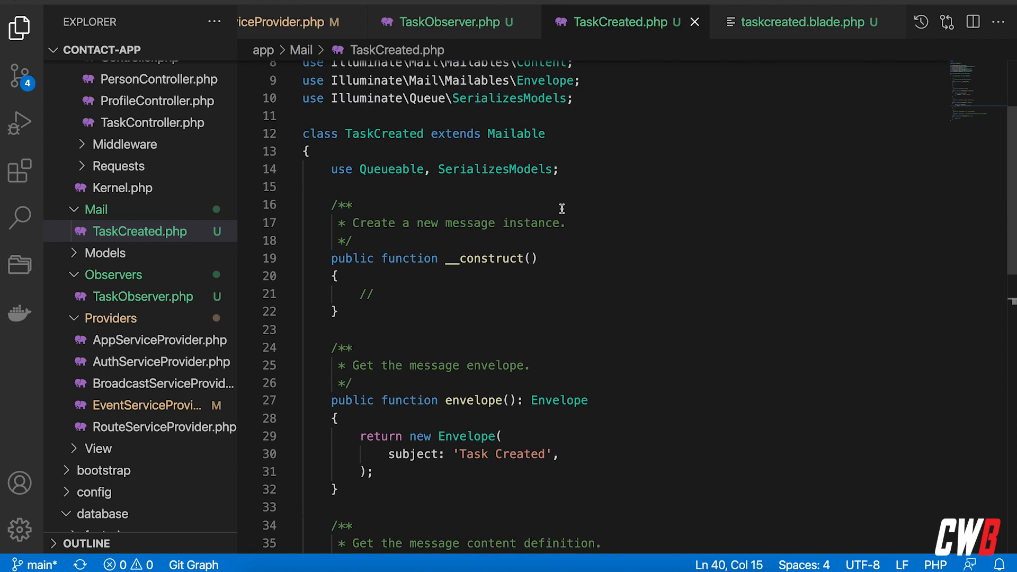
pyautogui.click(446, 21)
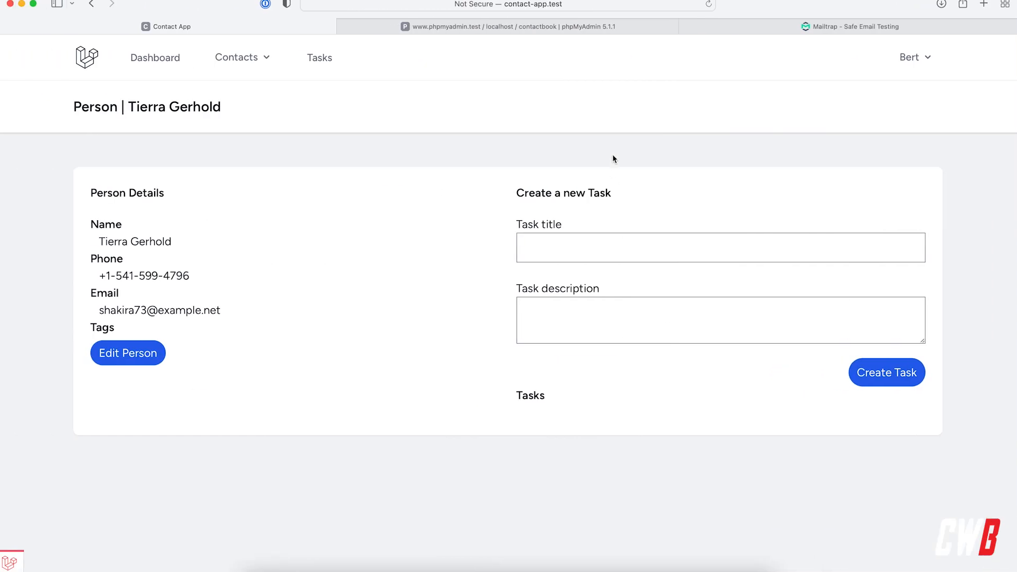
pyautogui.click(852, 26)
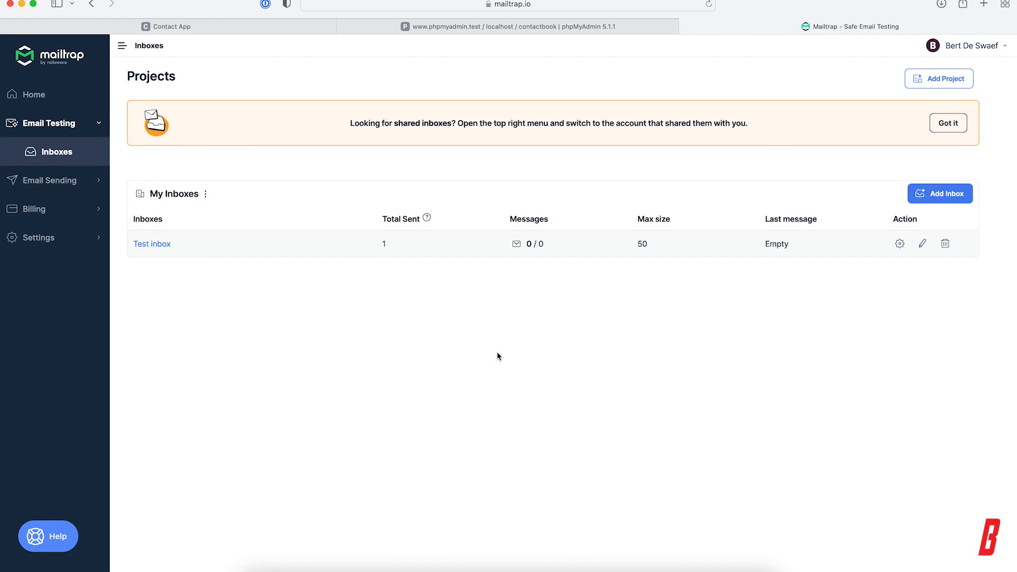
pyautogui.click(171, 26)
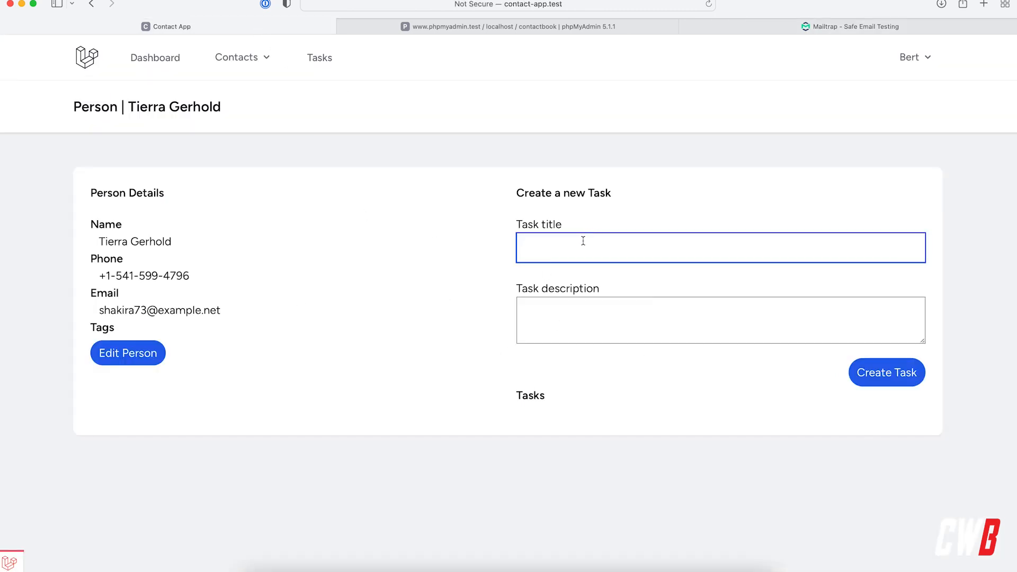
# Step: Create task 'Observer test' with description 'this is a test!', then view Mailtrap inboxes
pyautogui.click(583, 247)
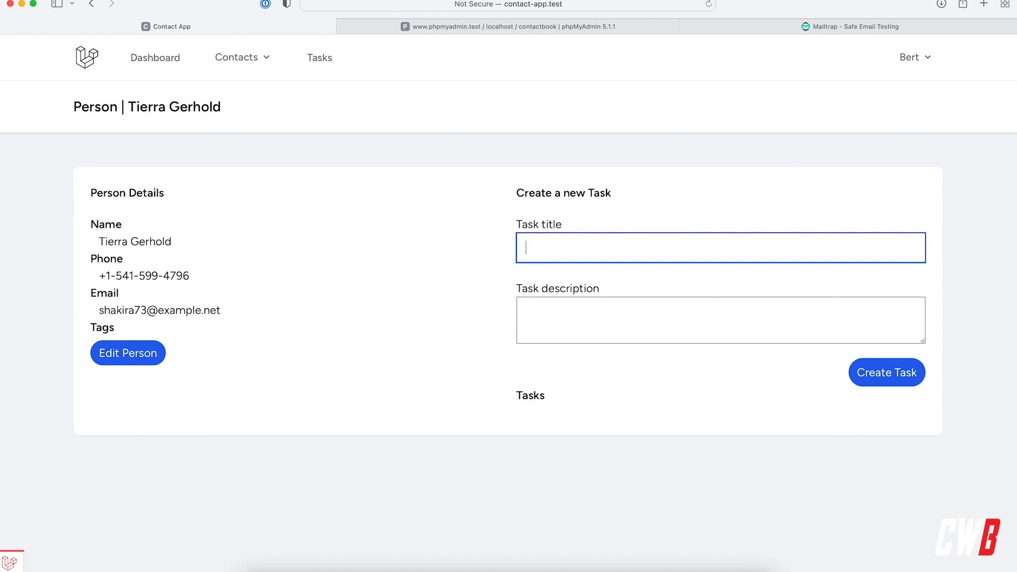
pyautogui.write('Obser')
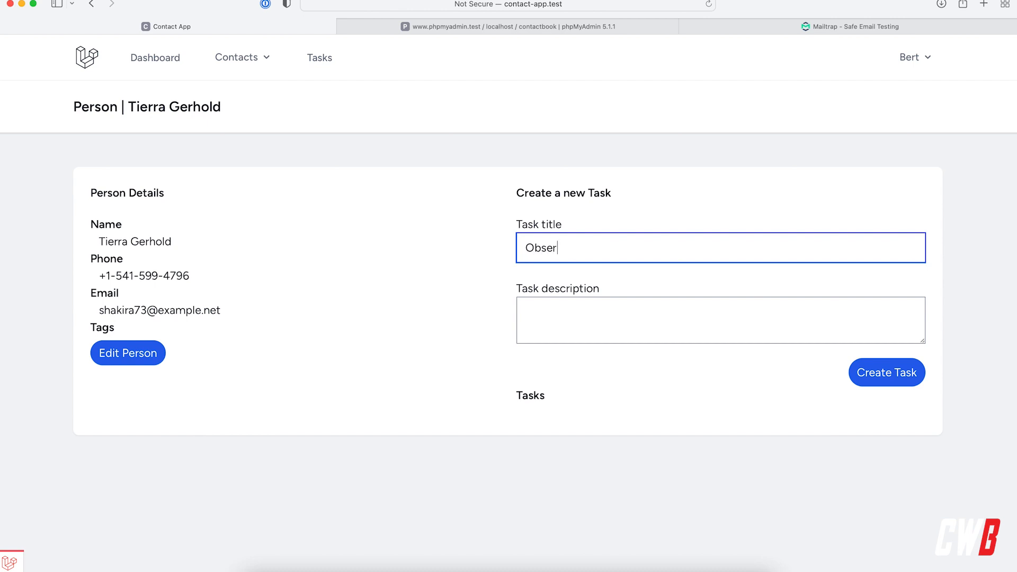
pyautogui.write('this i')
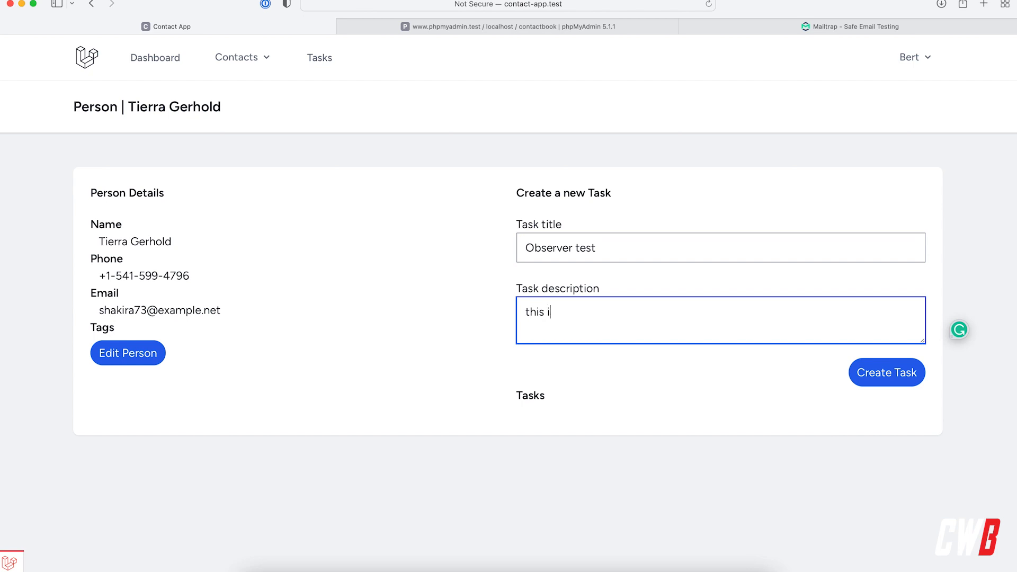
pyautogui.write('s a test!')
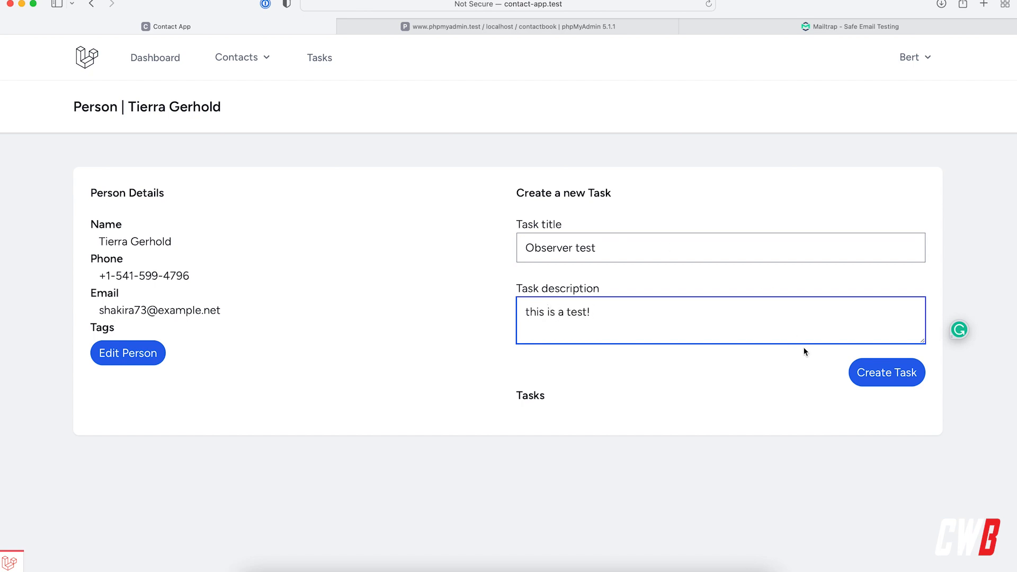
pyautogui.click(886, 372)
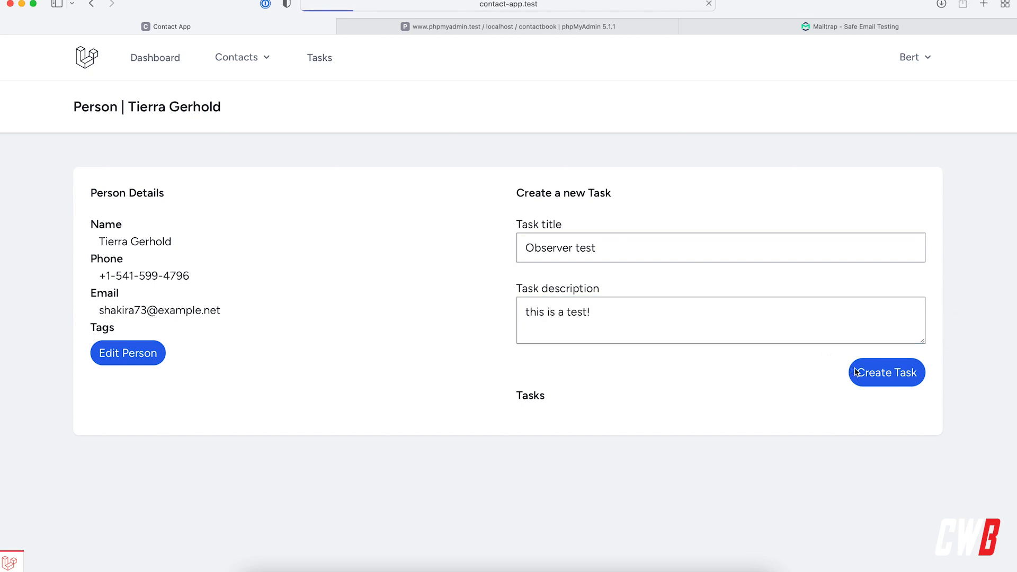
pyautogui.click(887, 372)
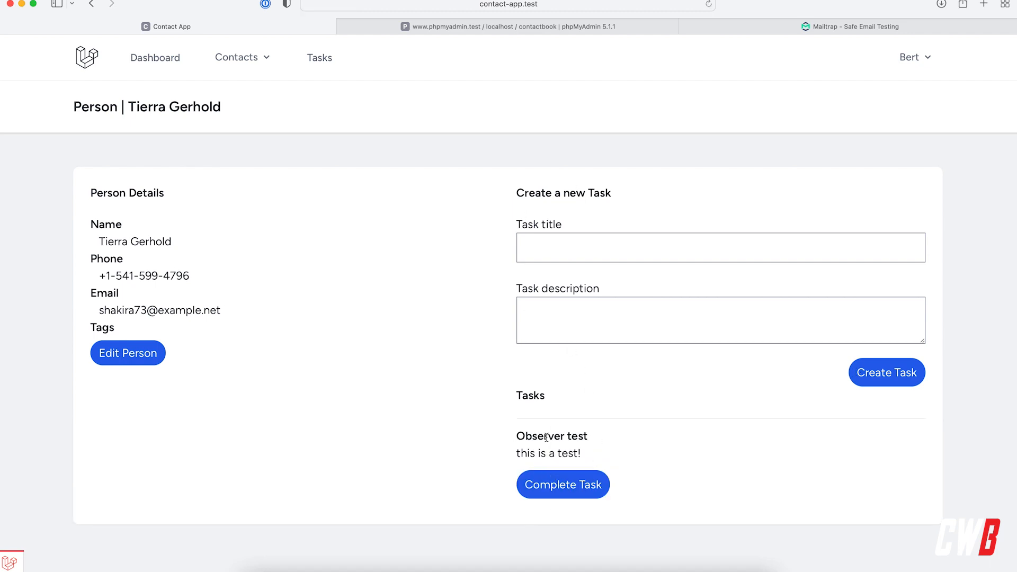
pyautogui.click(853, 26)
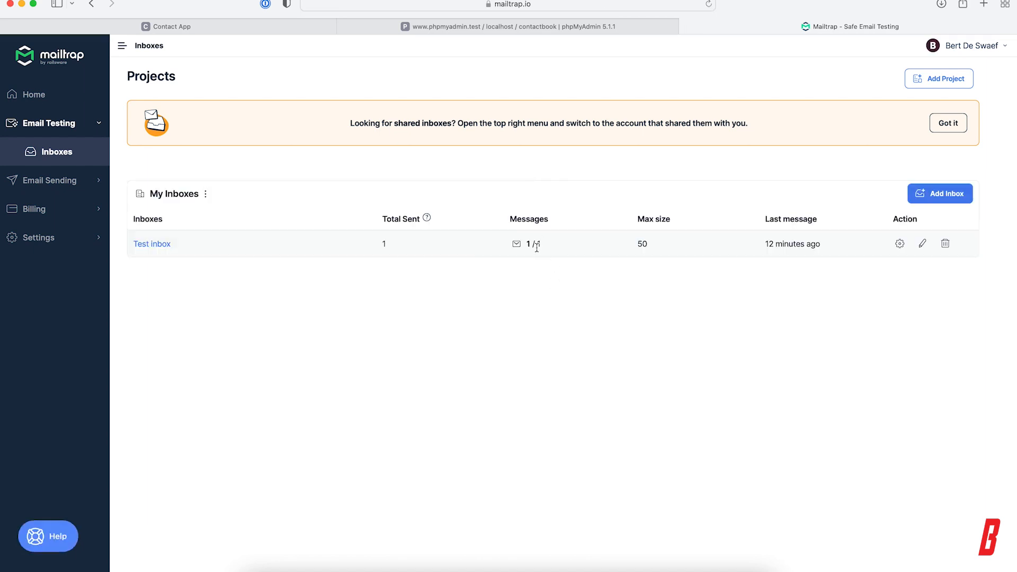
# Step: Open the Test inbox and view the 'Task Created' email
pyautogui.click(152, 244)
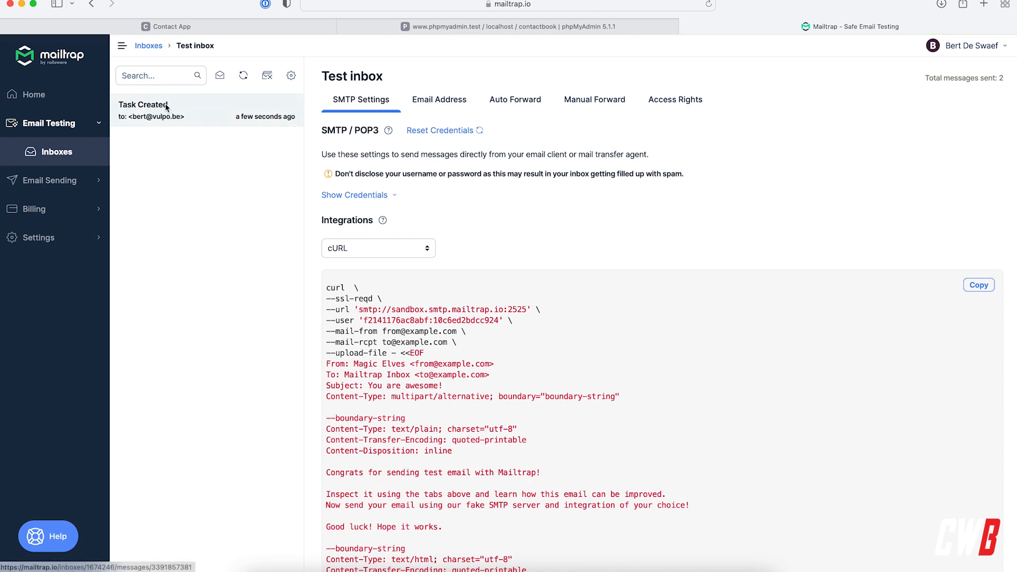
pyautogui.click(154, 110)
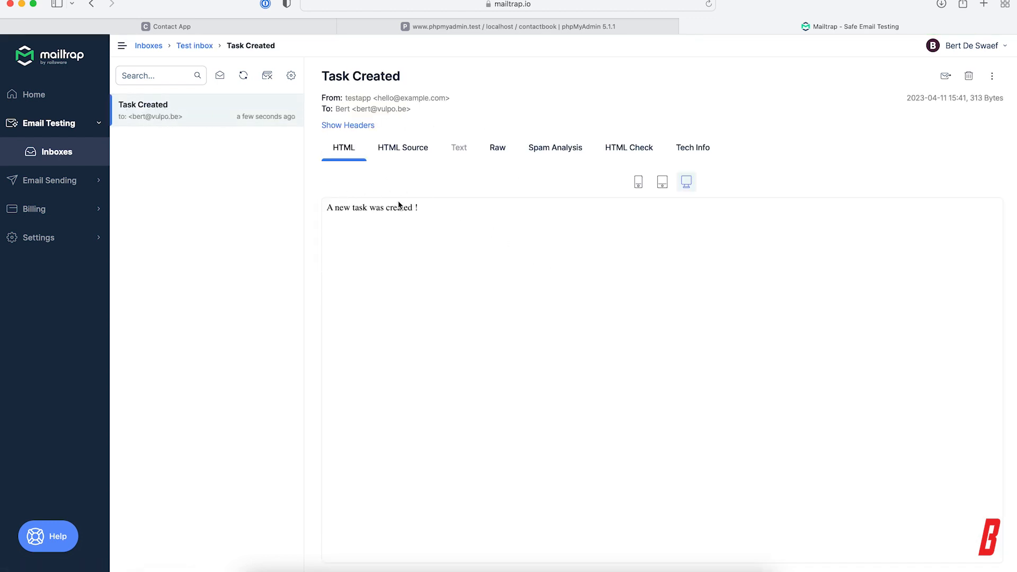